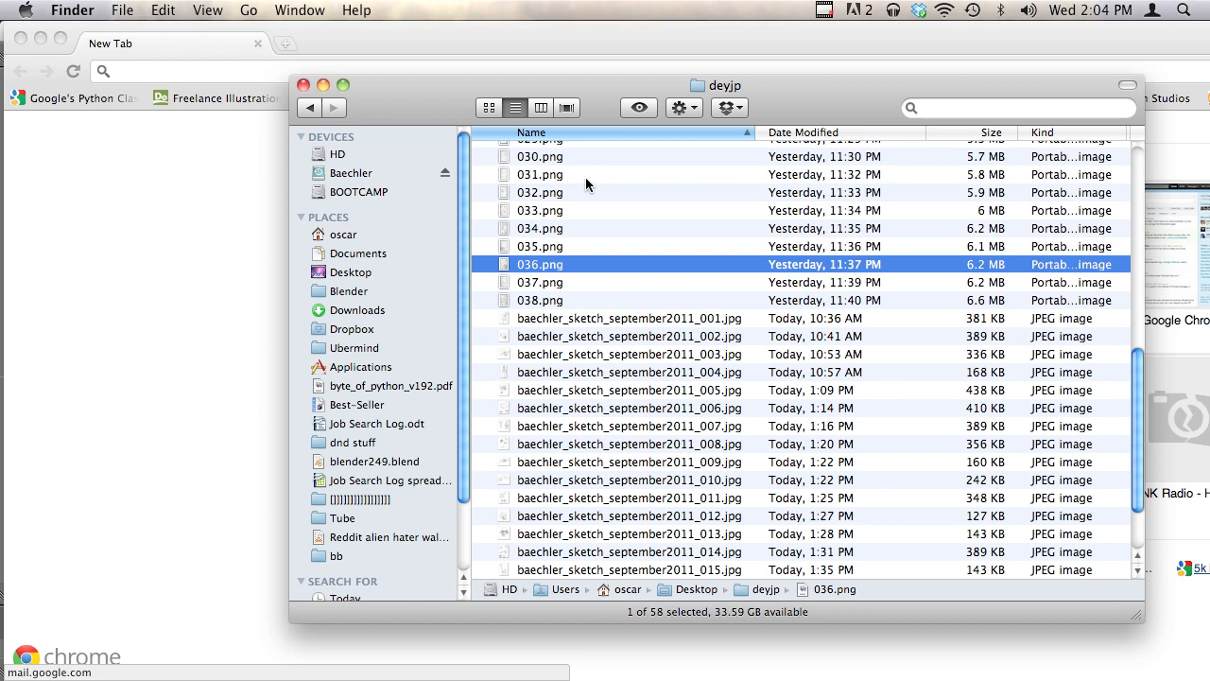
Step: Browse the sketch scan previews to find the alien rifleman, then dismiss the preview
left_click(541, 209)
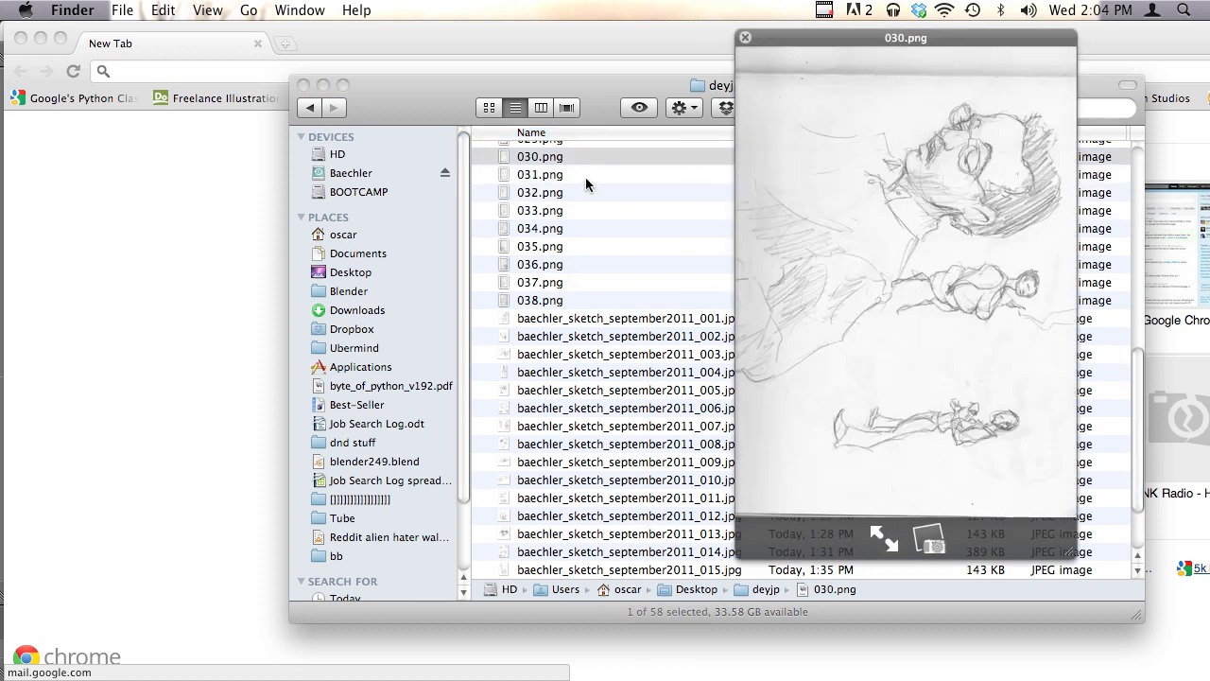
left_click(541, 227)
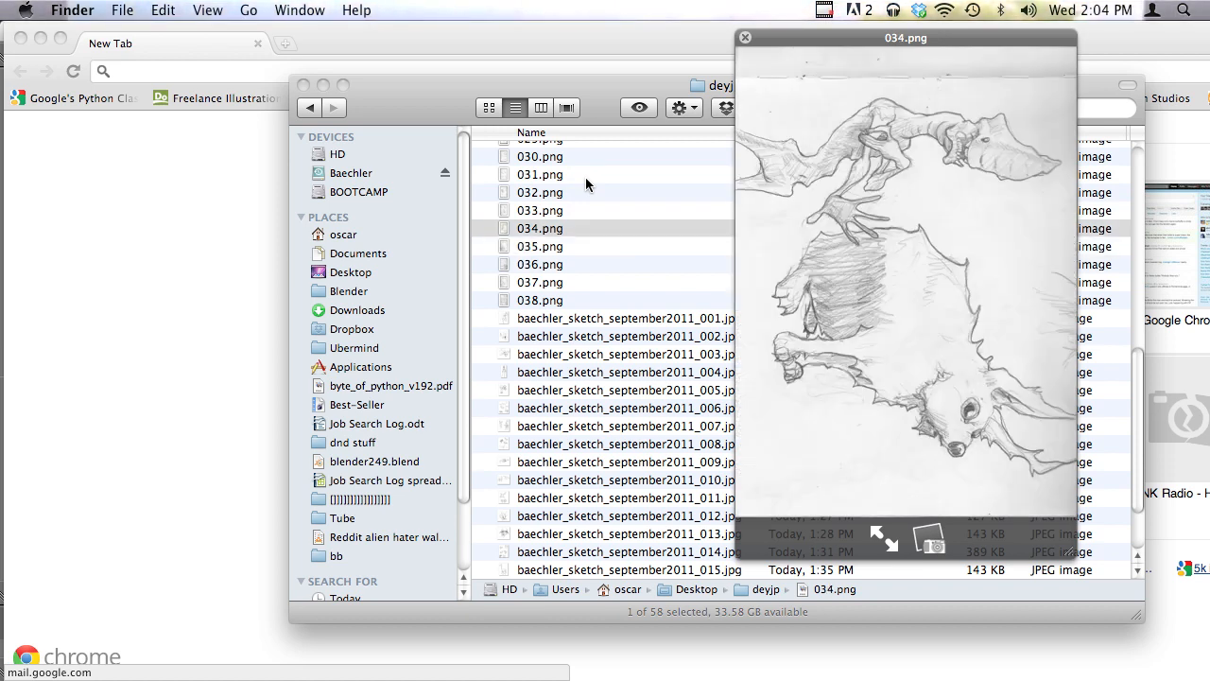
left_click(541, 193)
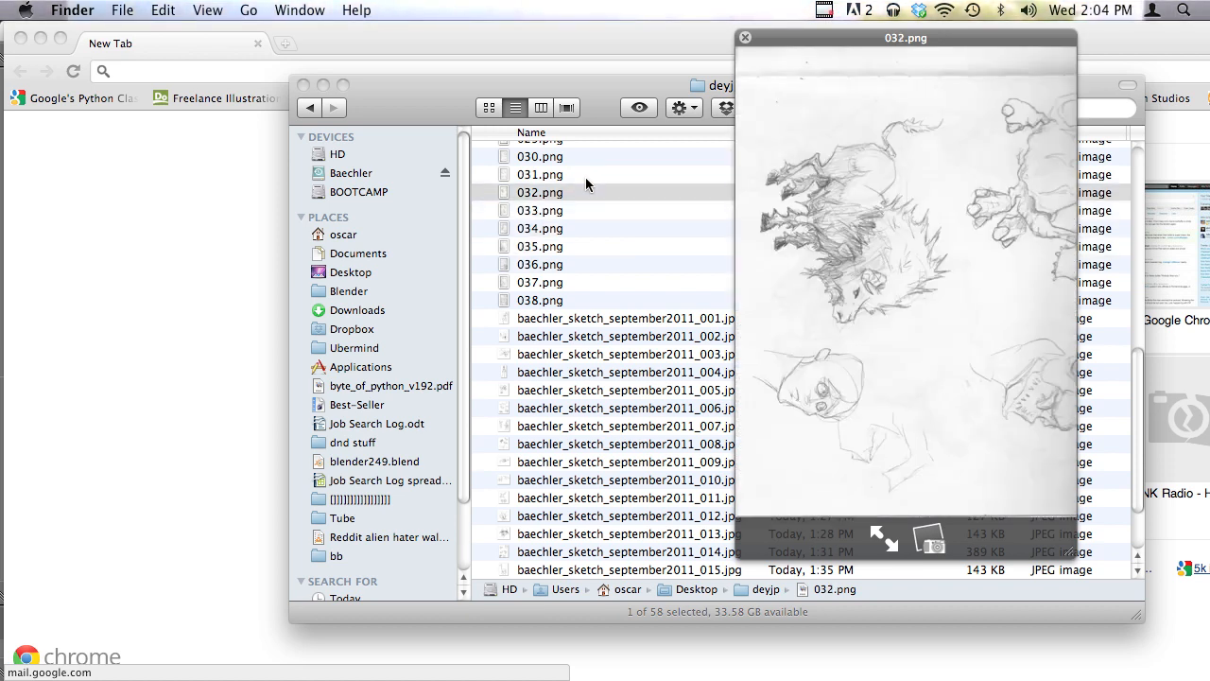
left_click(541, 174)
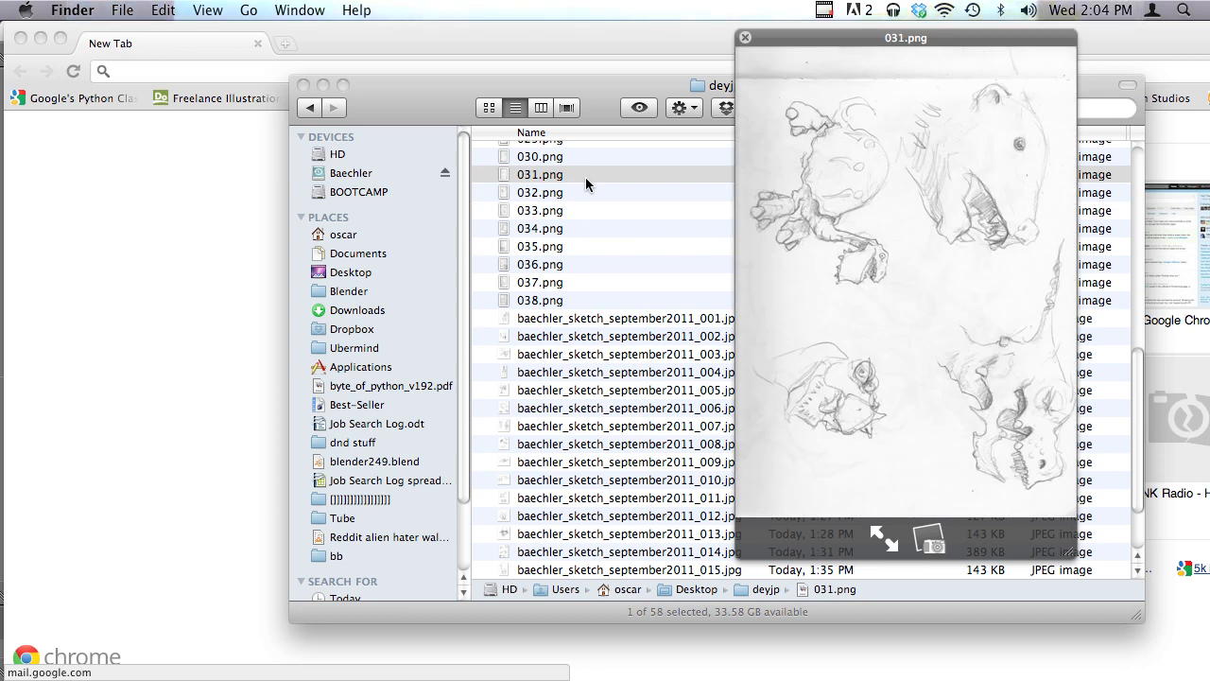
left_click(541, 227)
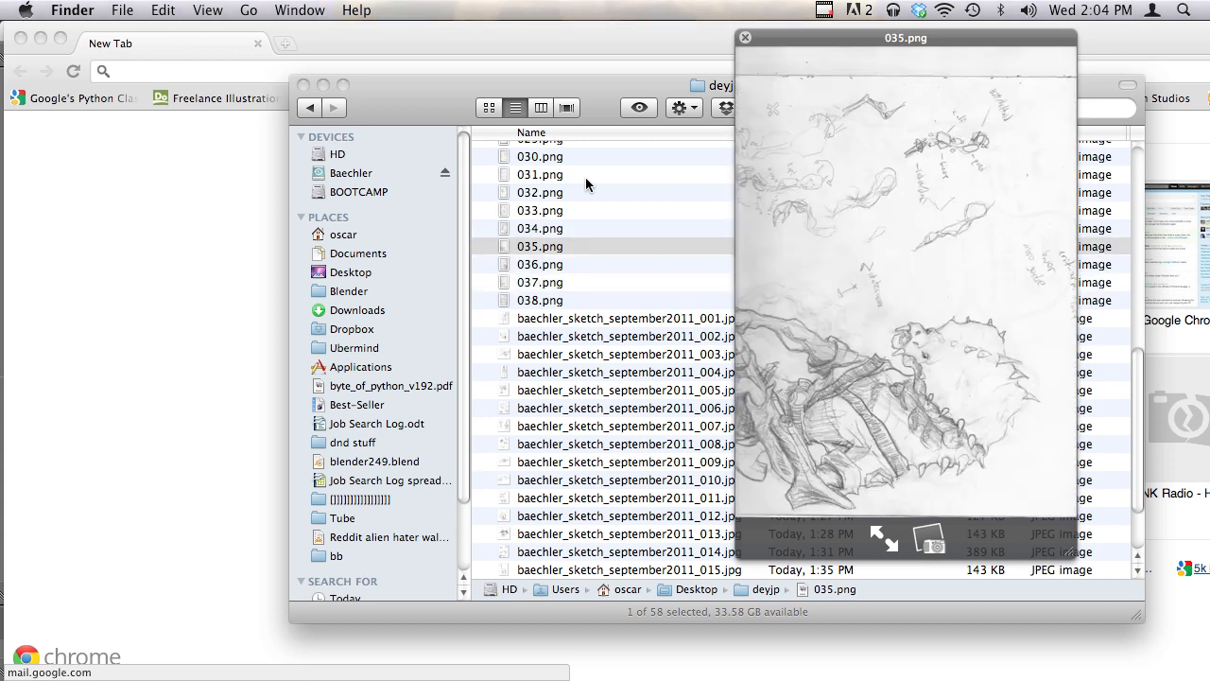
mouse_move(752, 119)
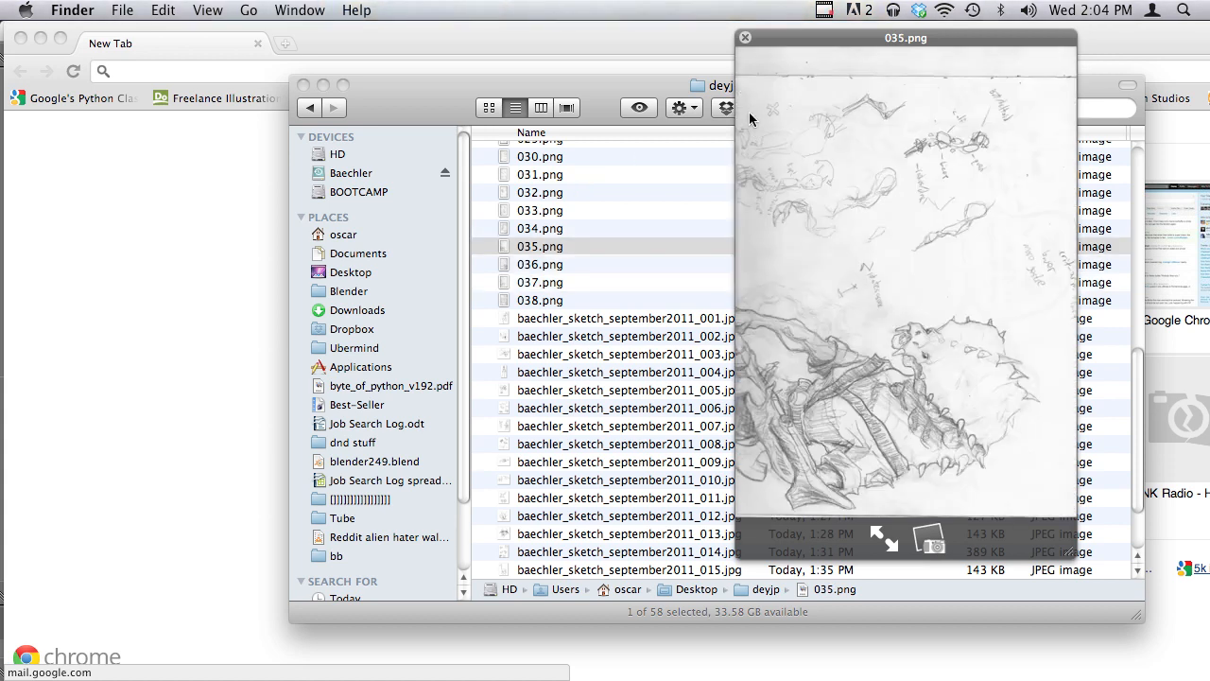
mouse_move(753, 369)
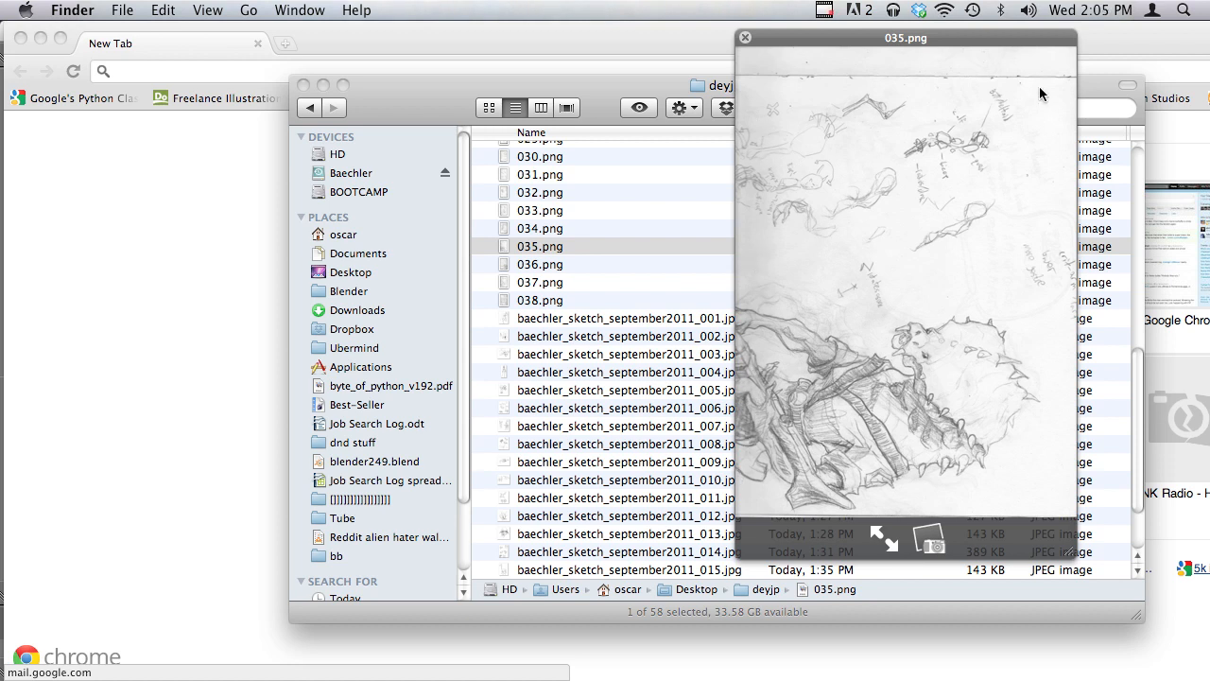
mouse_move(992, 246)
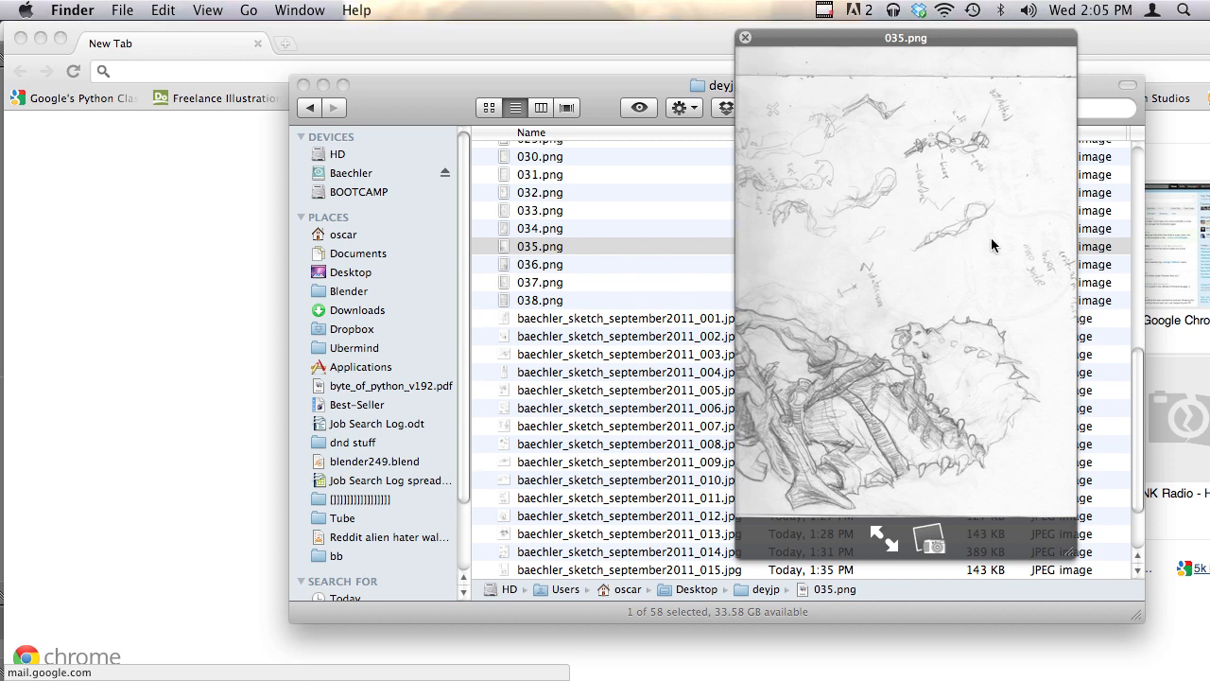
mouse_move(952, 117)
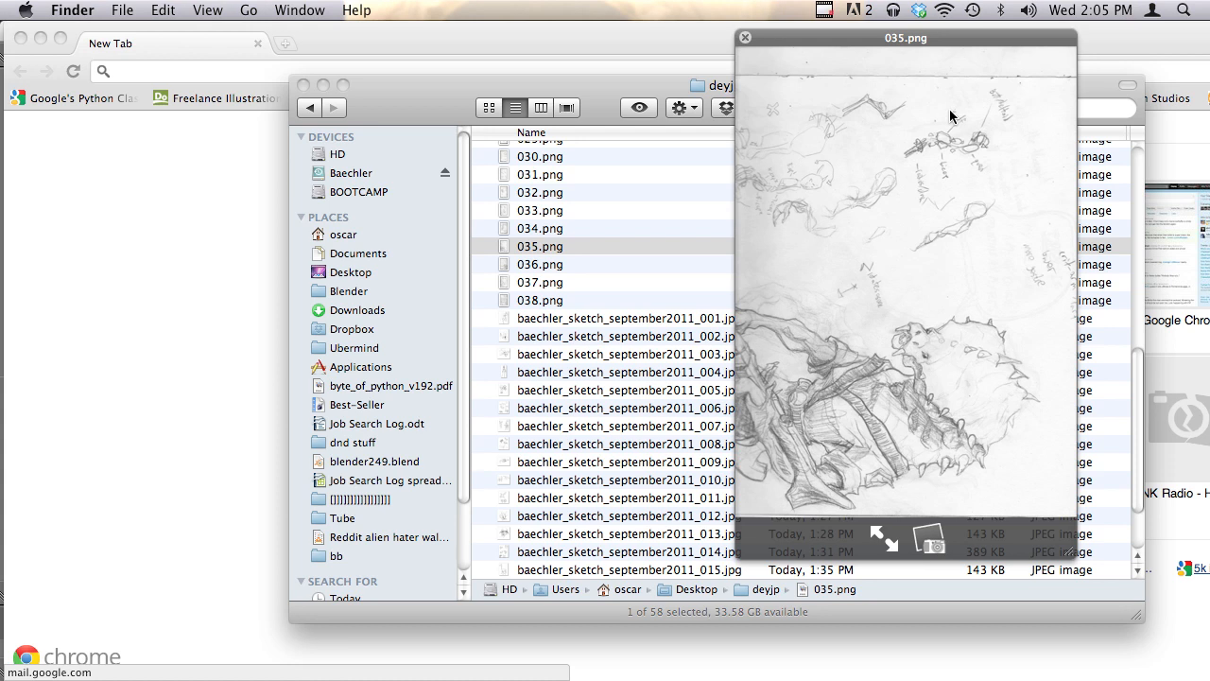
left_click(745, 38)
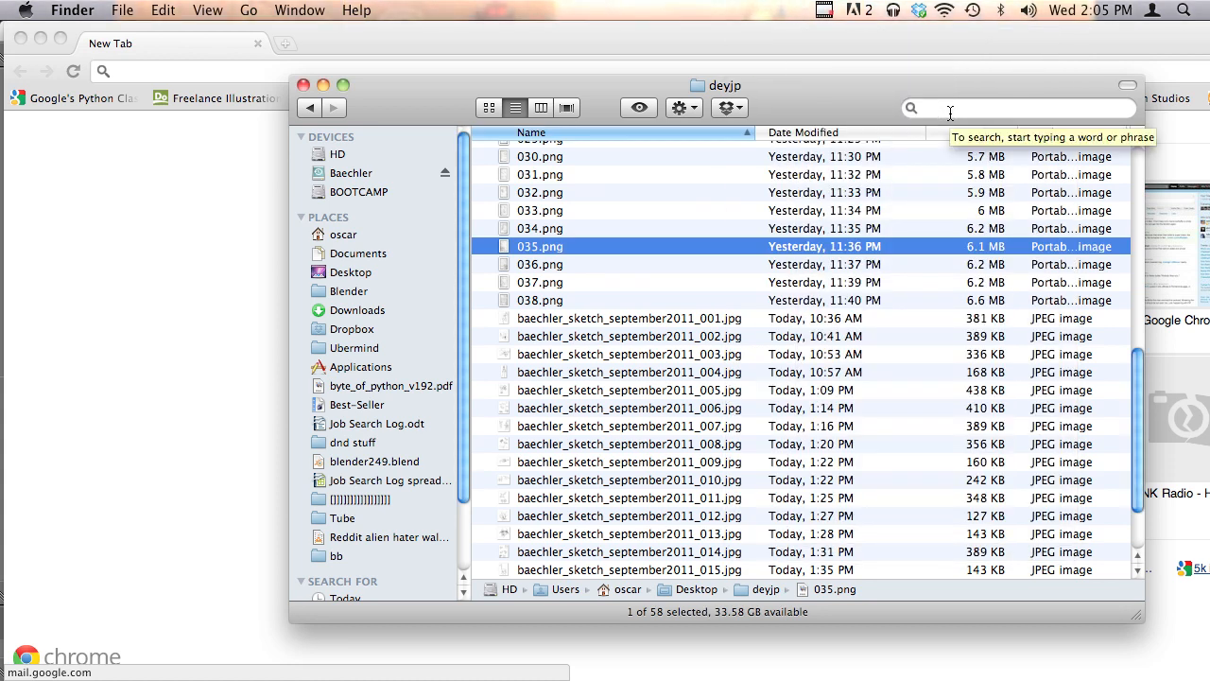
Step: Open the 036 scan and drag its layer onto the 035 document as a second layer
left_click(541, 264)
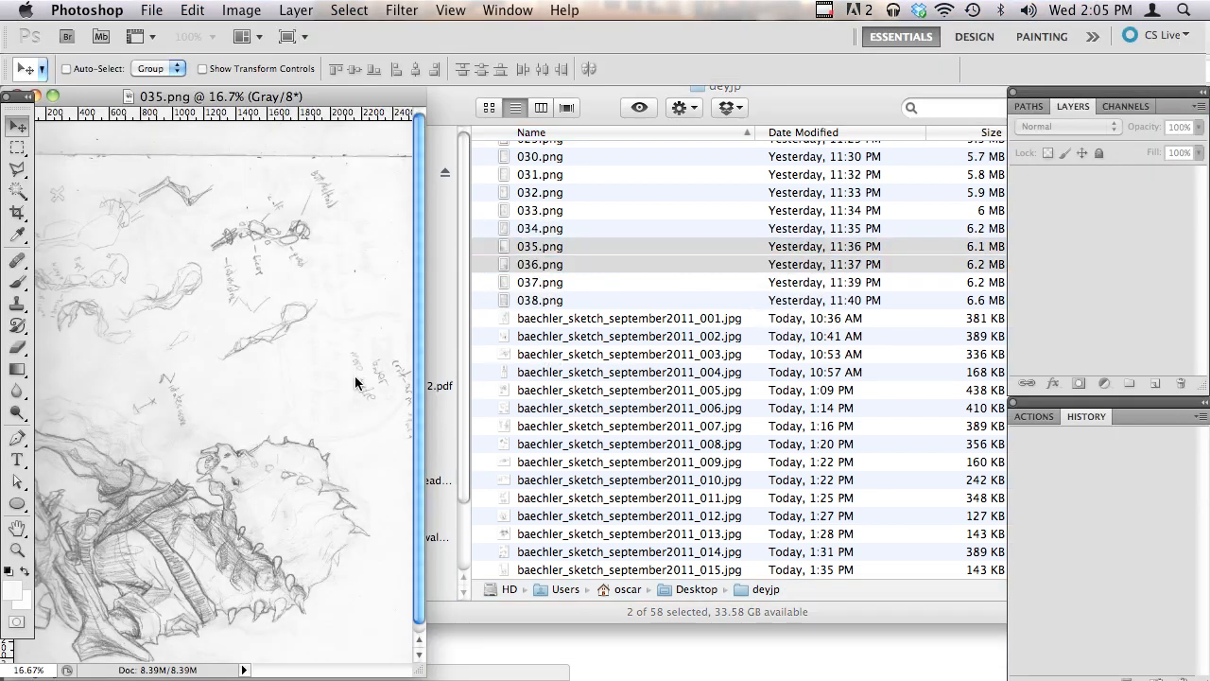
double_click(541, 265)
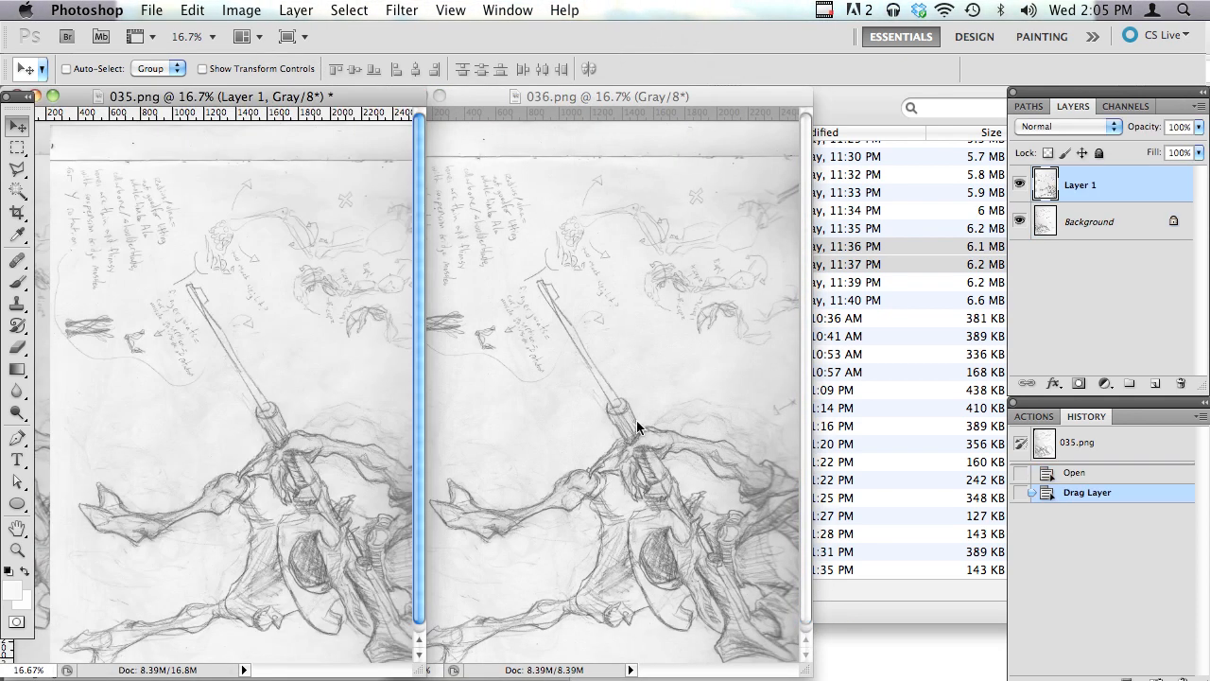
mouse_move(17, 129)
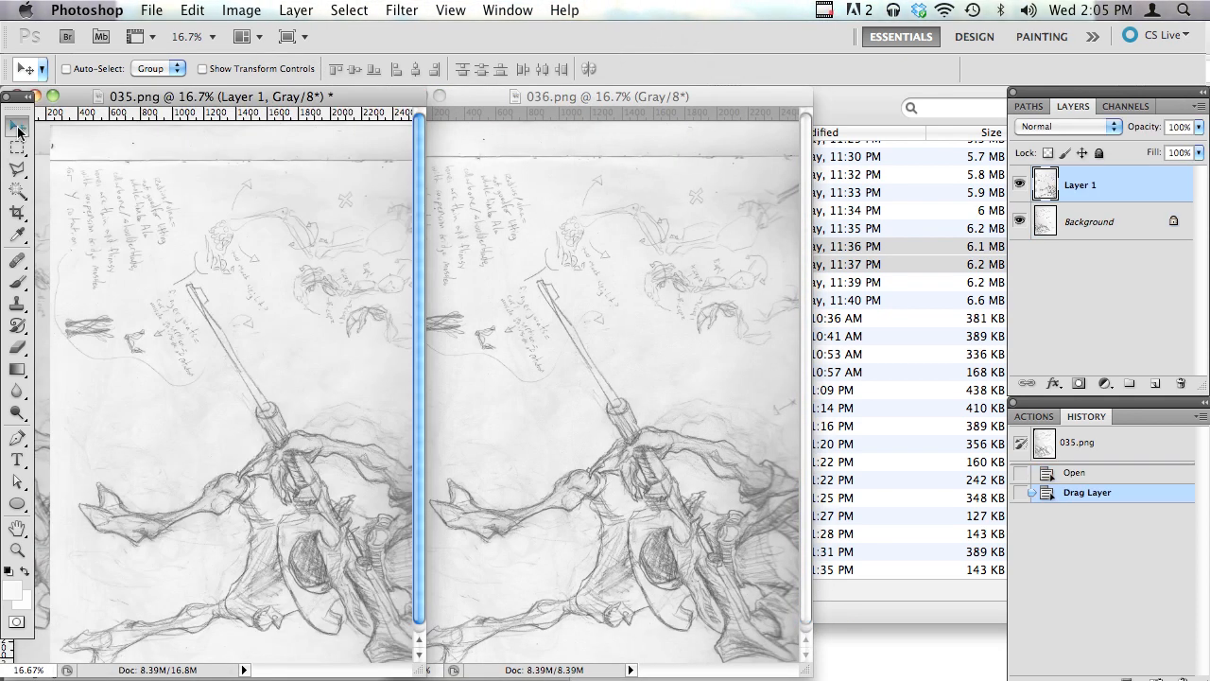
left_click(1074, 472)
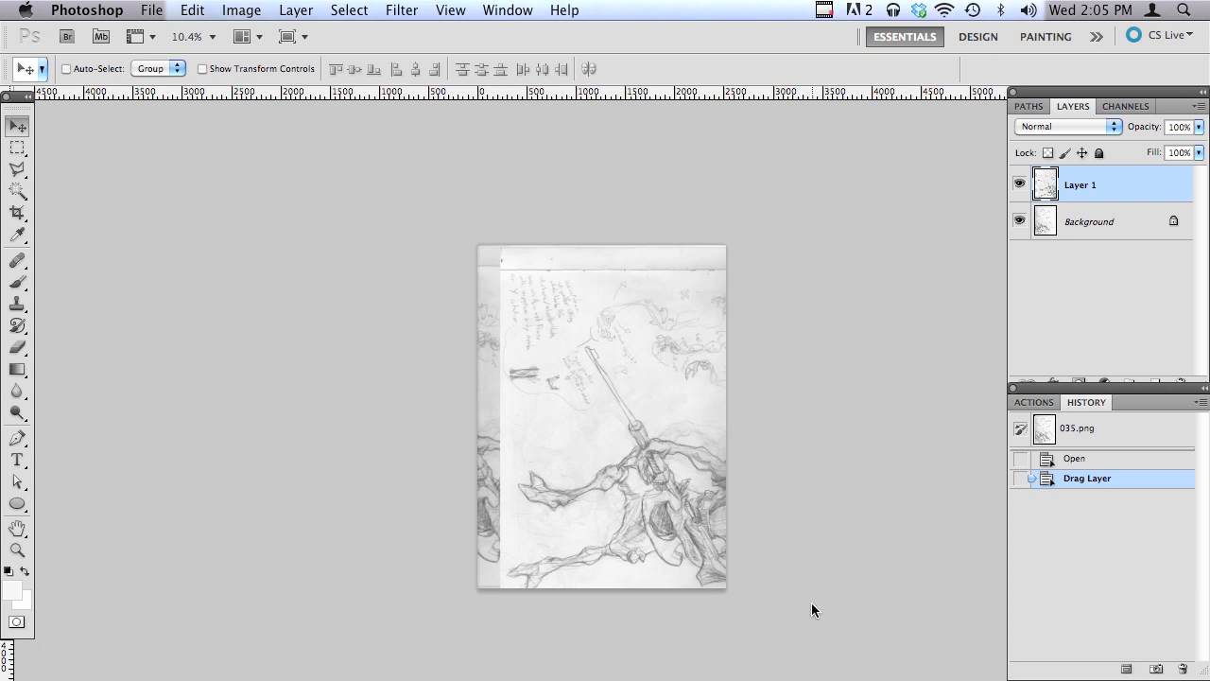
mouse_move(934, 167)
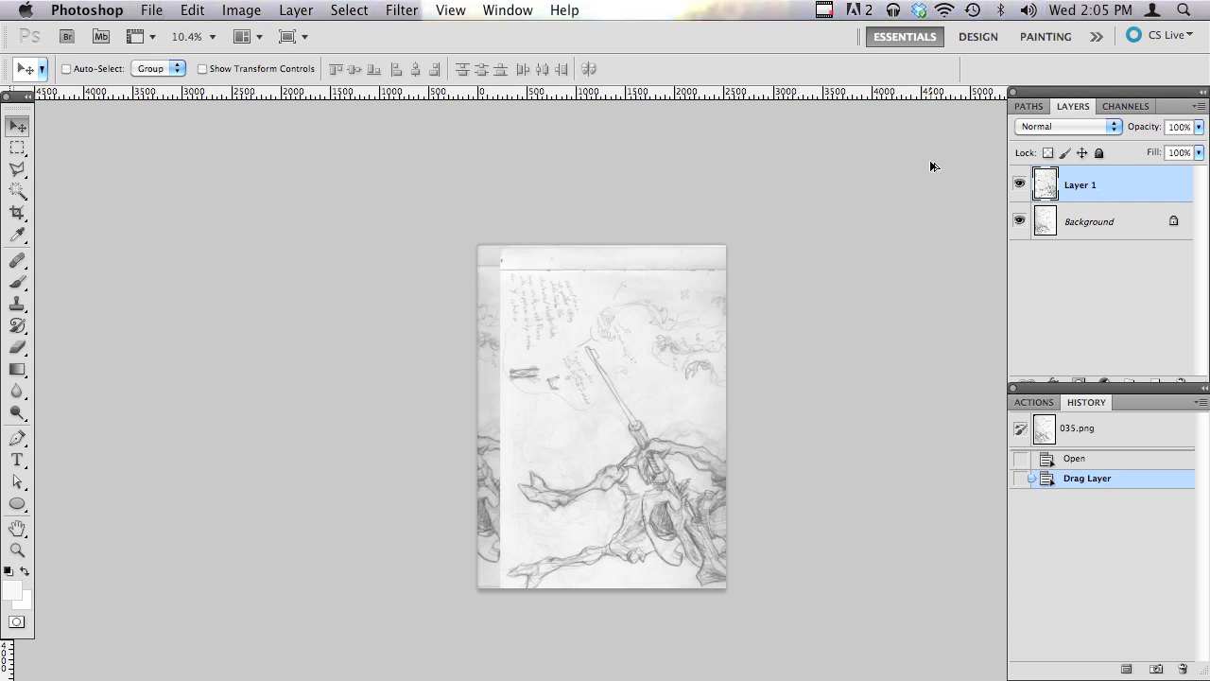
Step: Rotate the whole image a quarter turn clockwise so the two scans line up
left_click(1063, 125)
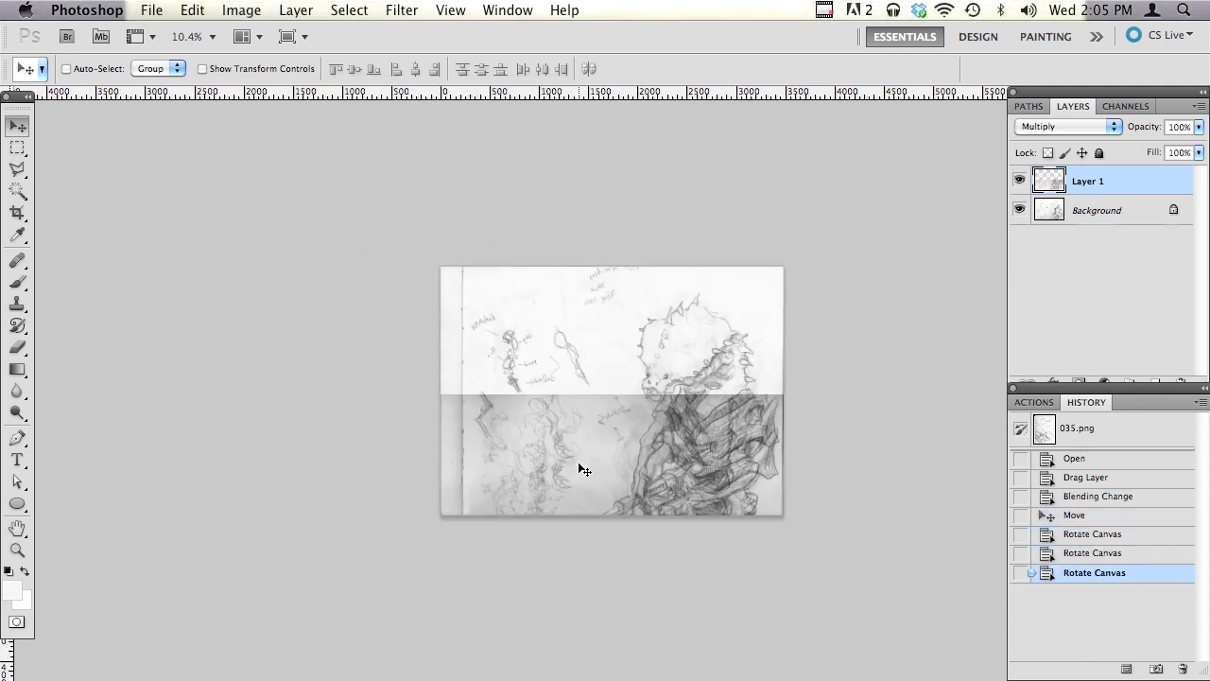
left_click(242, 12)
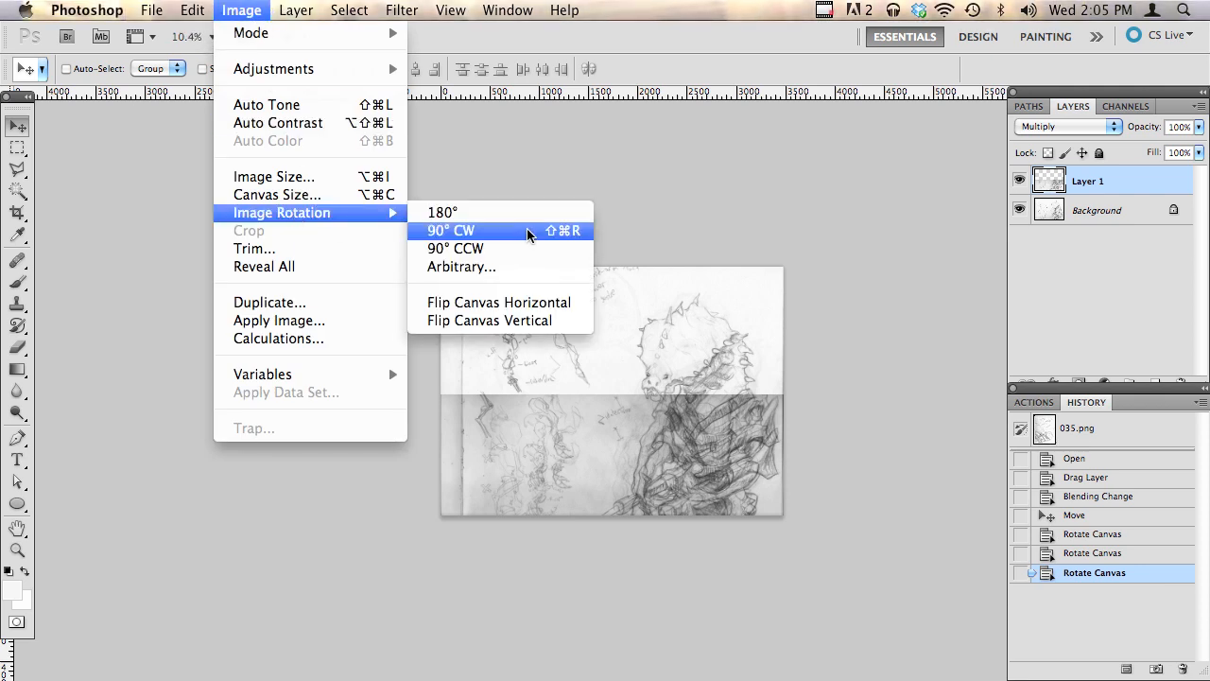
left_click(450, 231)
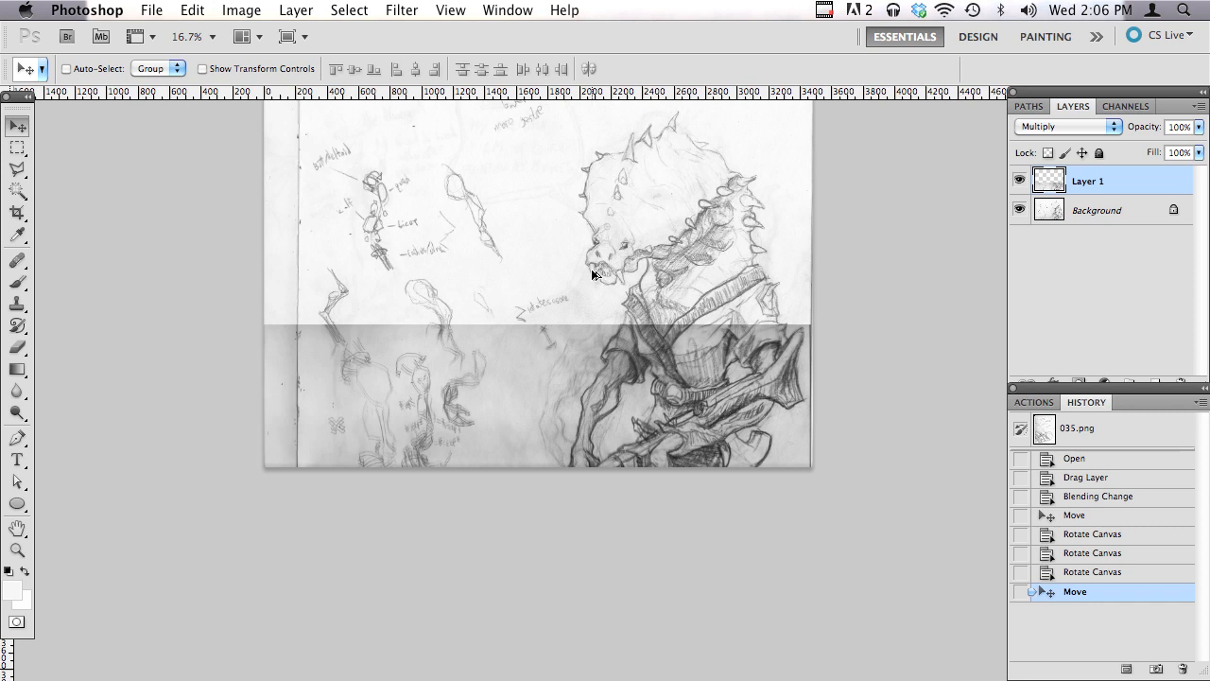
left_click(1062, 124)
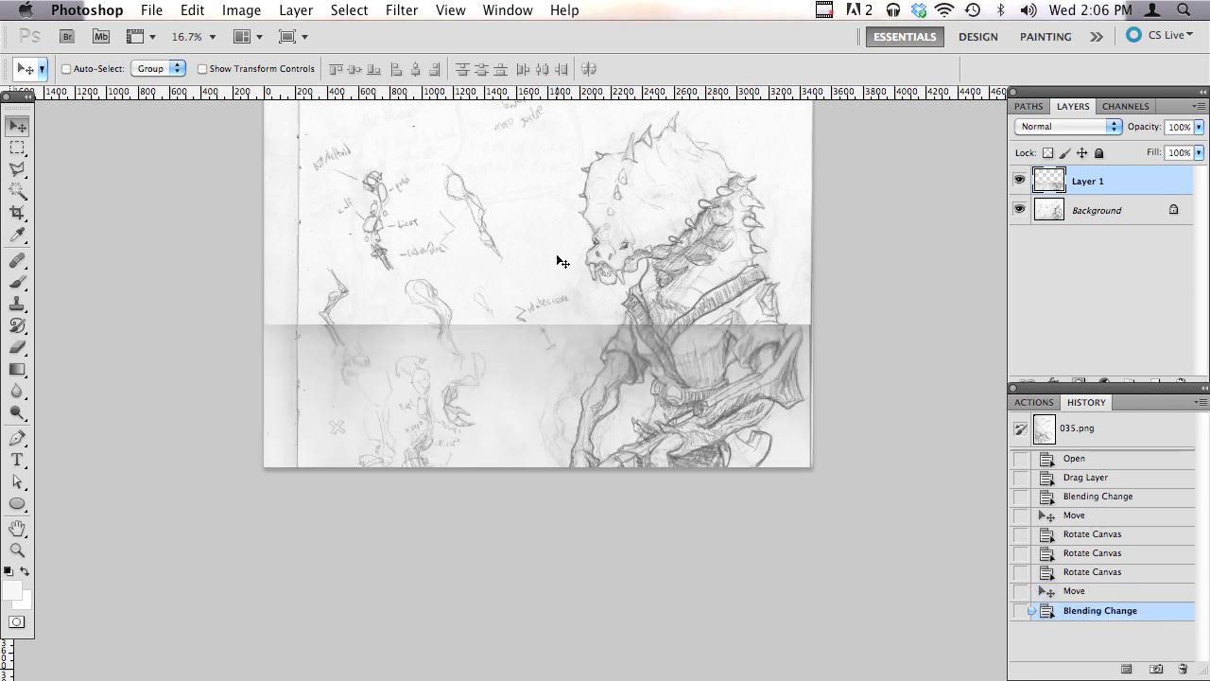
Step: Toggle the top scan layer to Multiply blending to check alignment, then back to Normal
left_click(1066, 125)
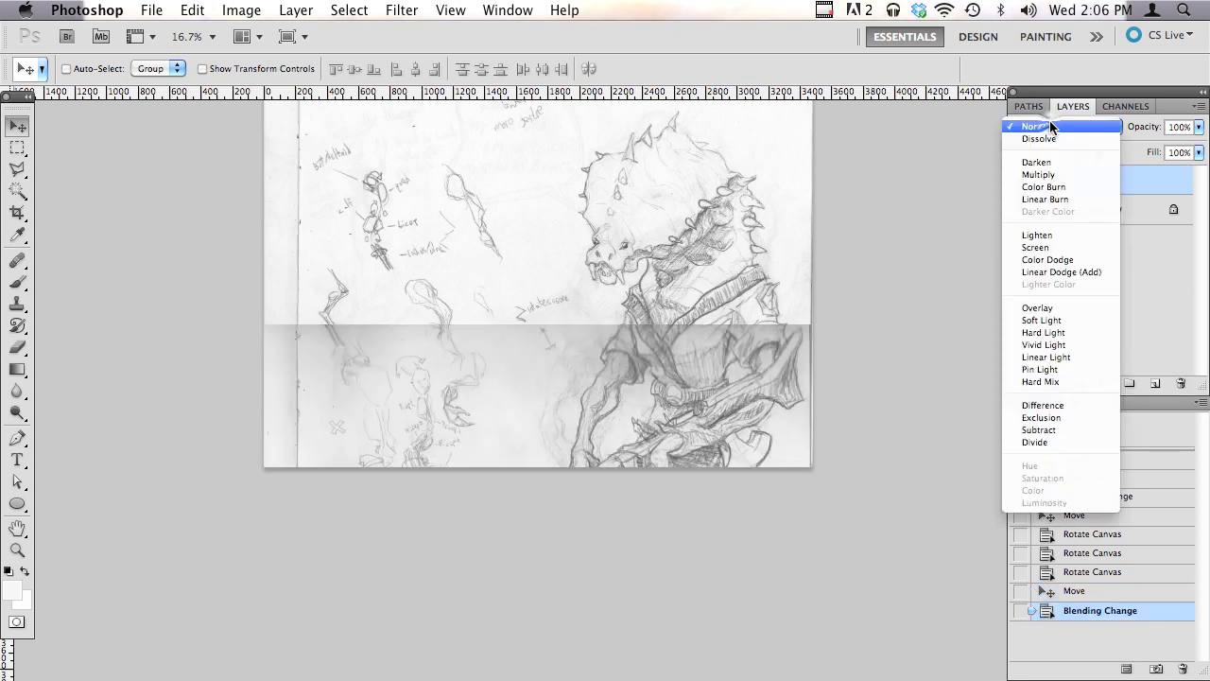
left_click(1029, 125)
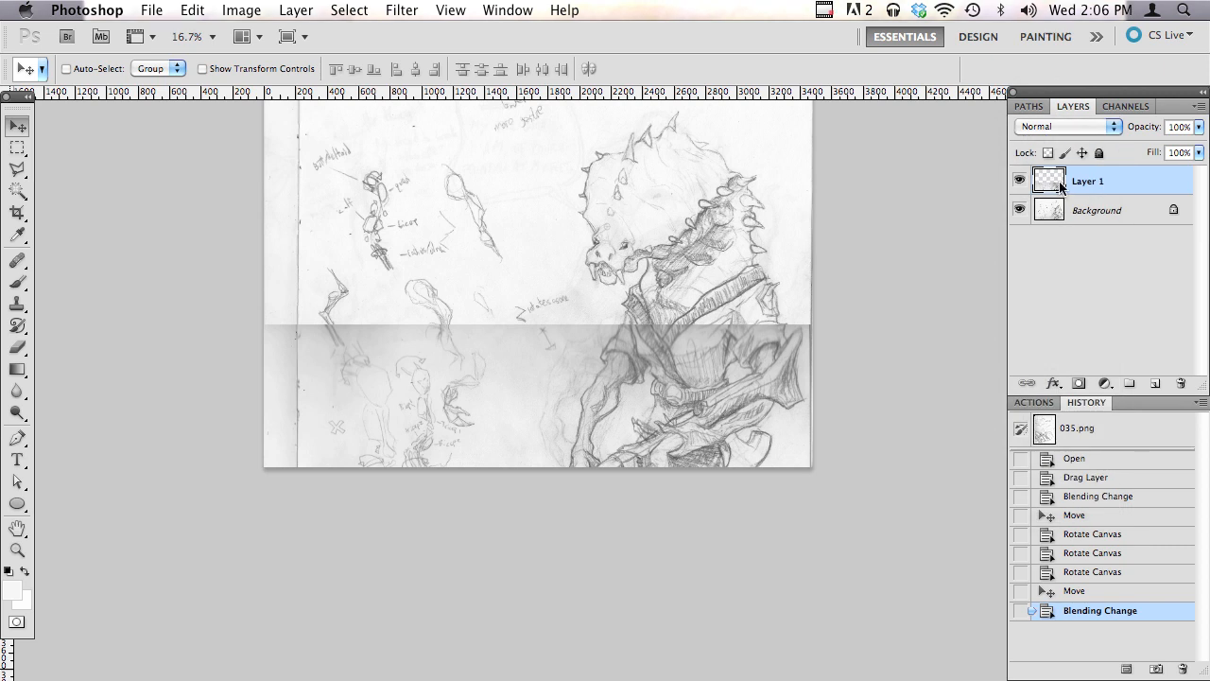
left_click(1067, 125)
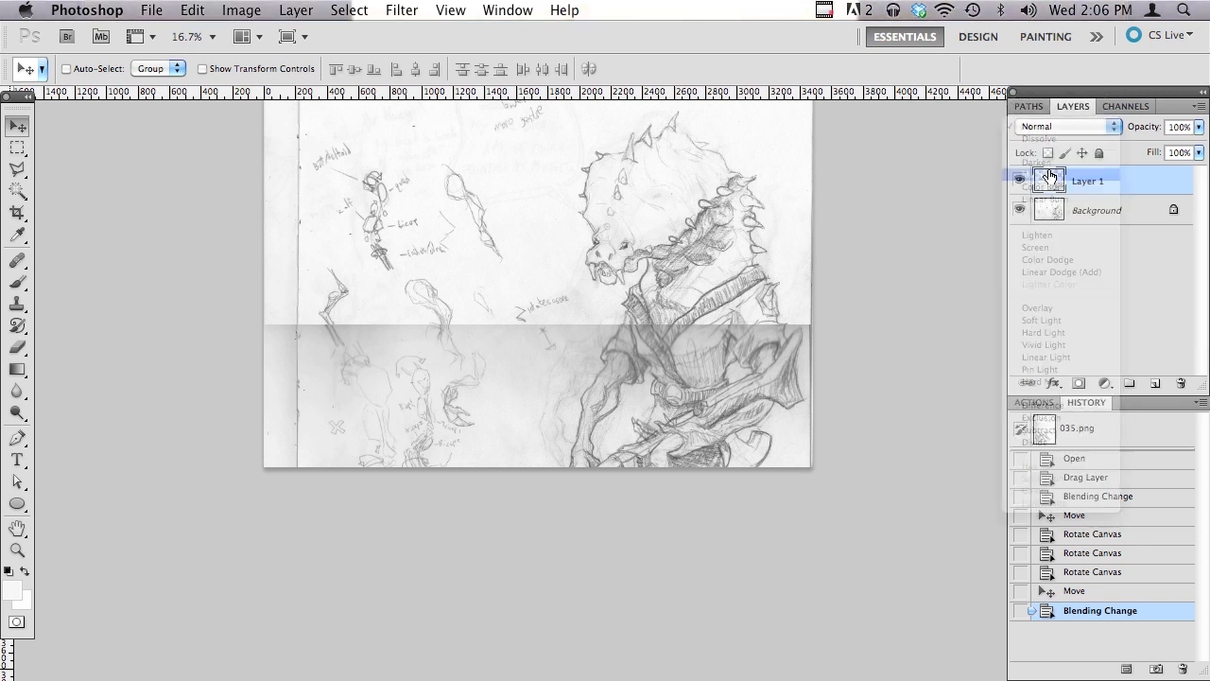
left_click(1068, 125)
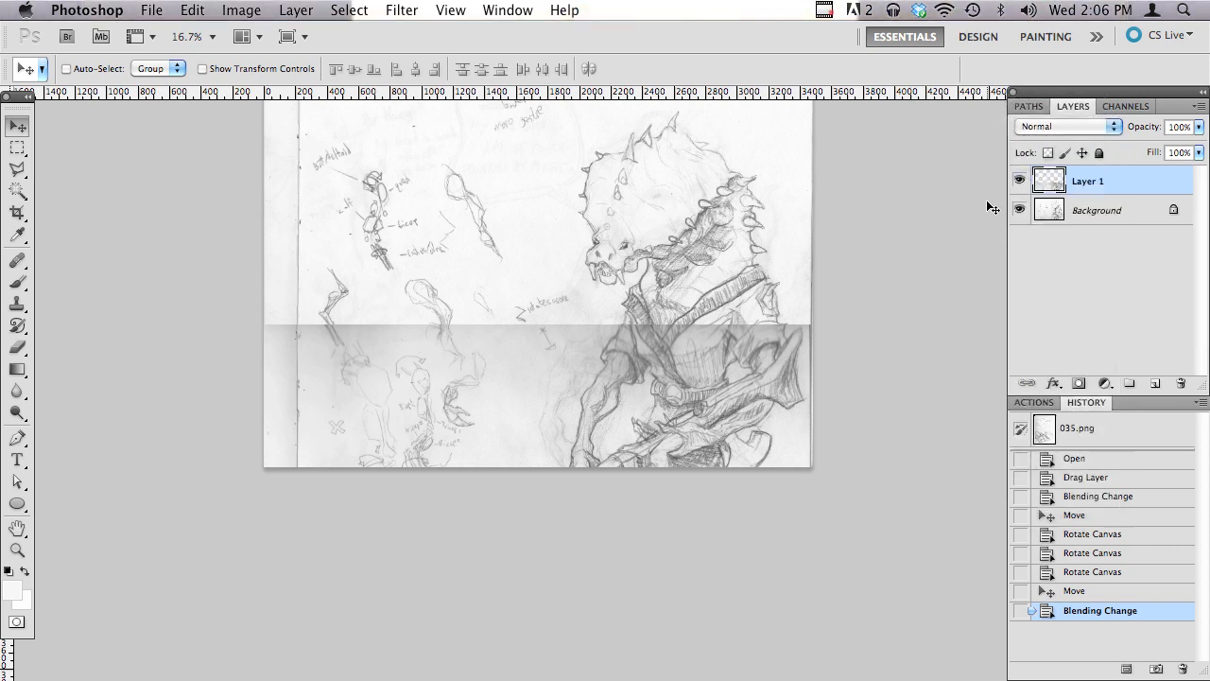
left_click(1063, 125)
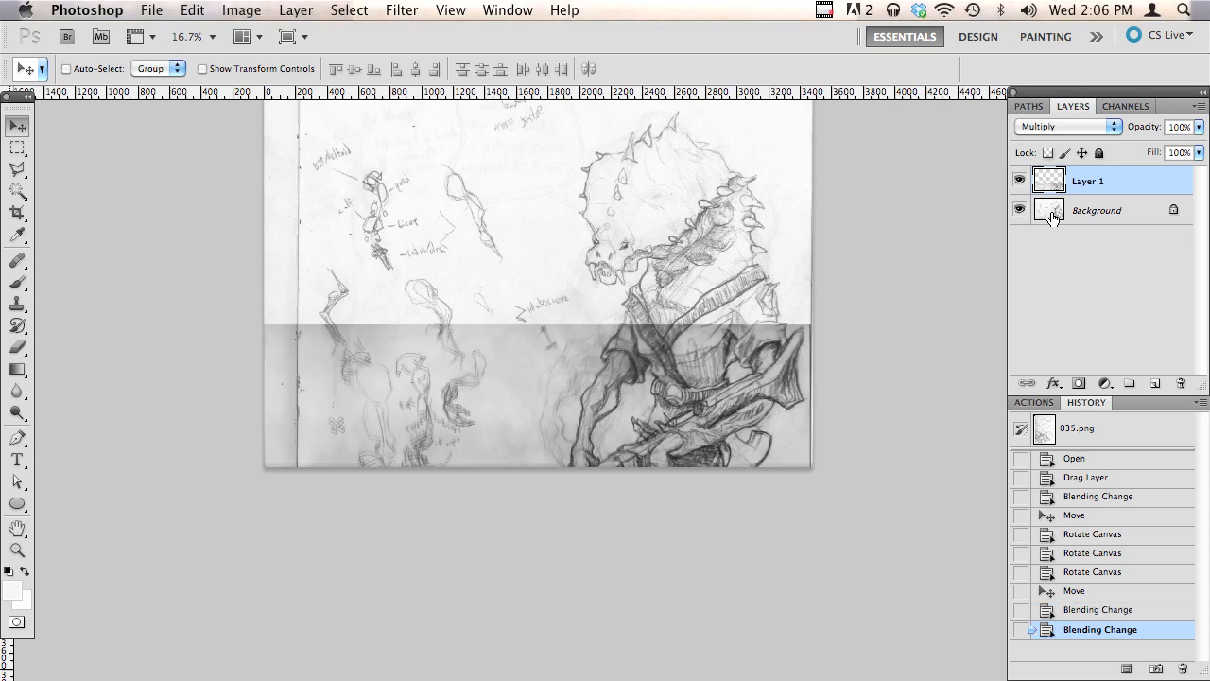
left_click(1062, 125)
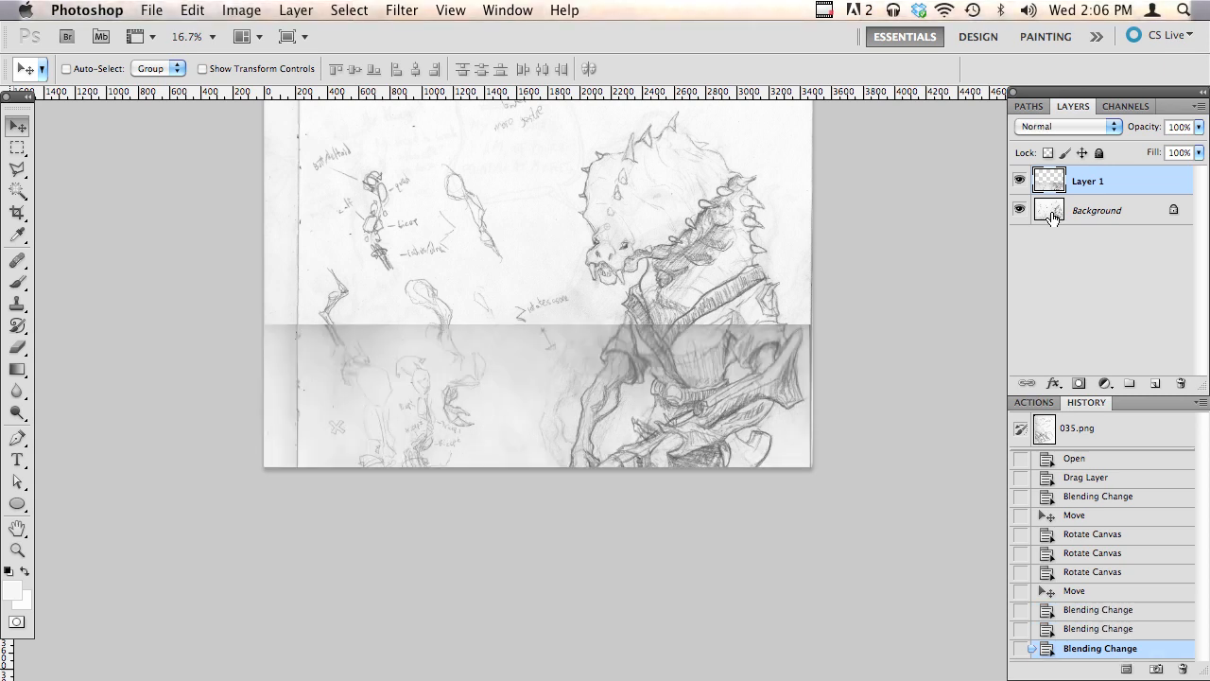
Step: Crop the canvas to a tall portrait box around the rifleman, pulling the right edge in beside the figure
left_click(15, 348)
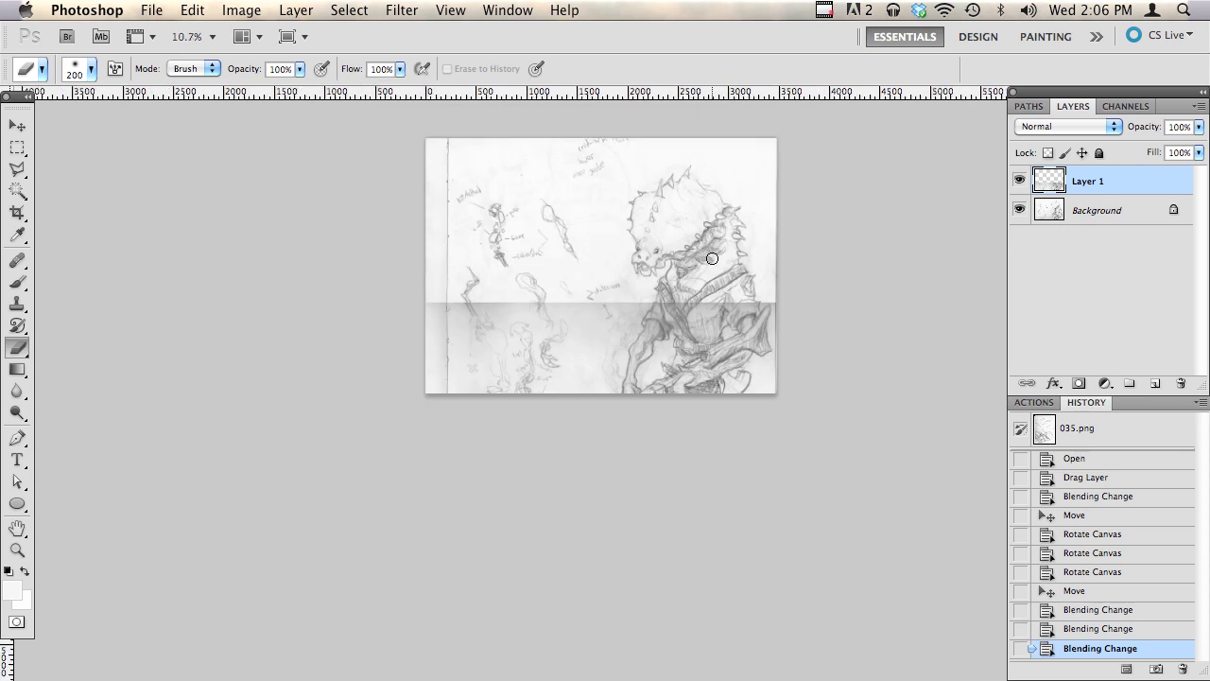
left_click(16, 212)
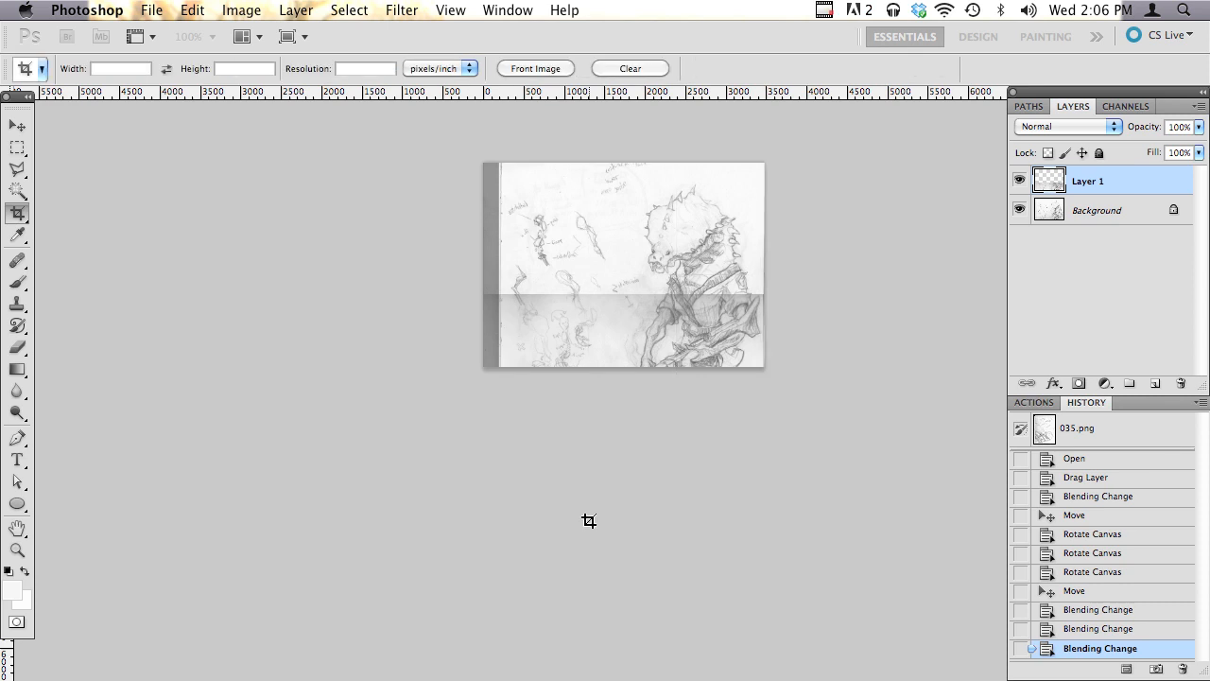
key("Return")
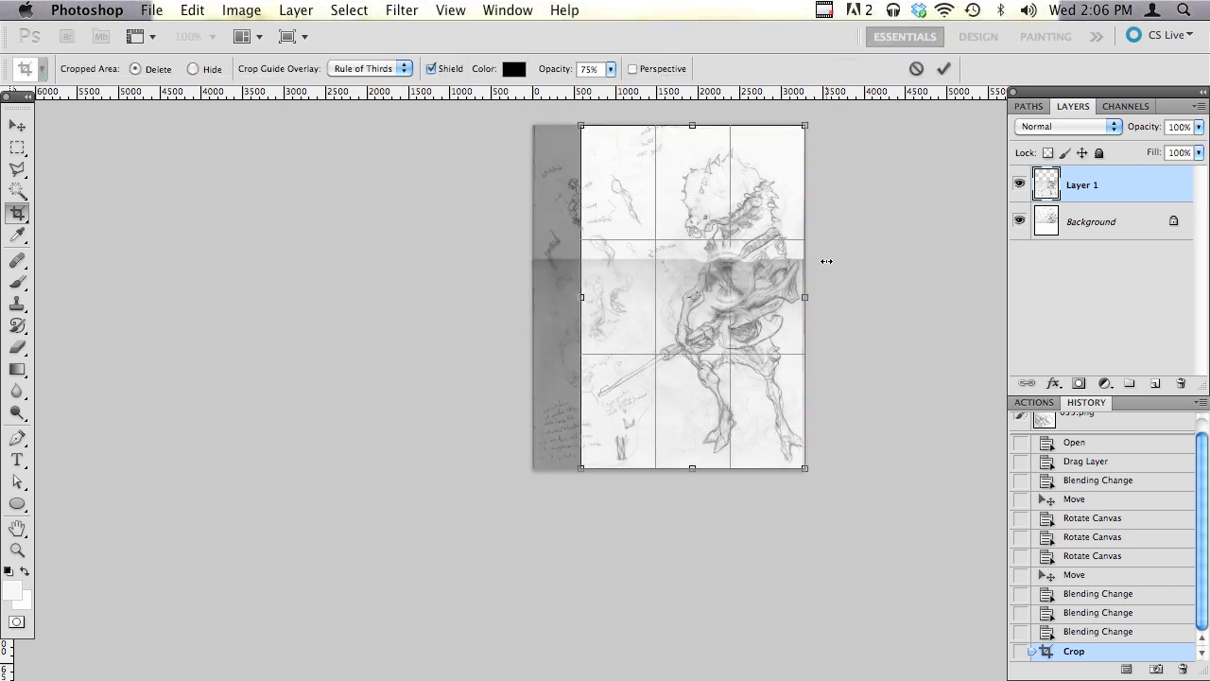
left_click_drag(806, 297, 829, 299)
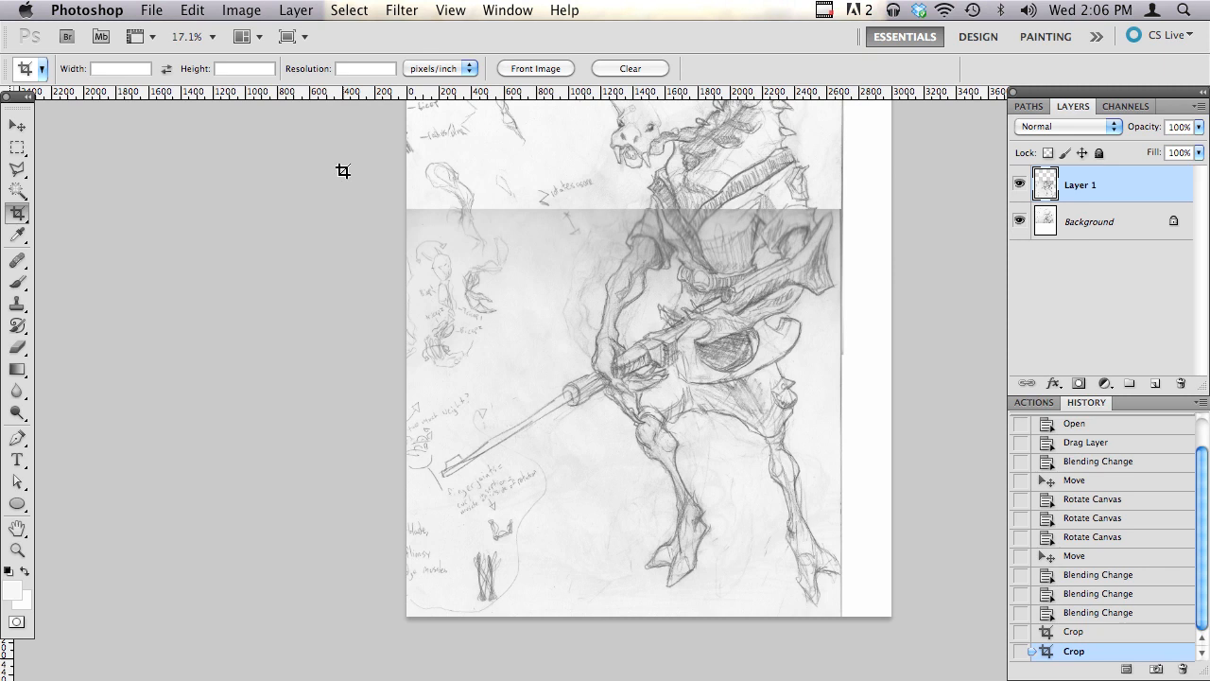
left_click(15, 125)
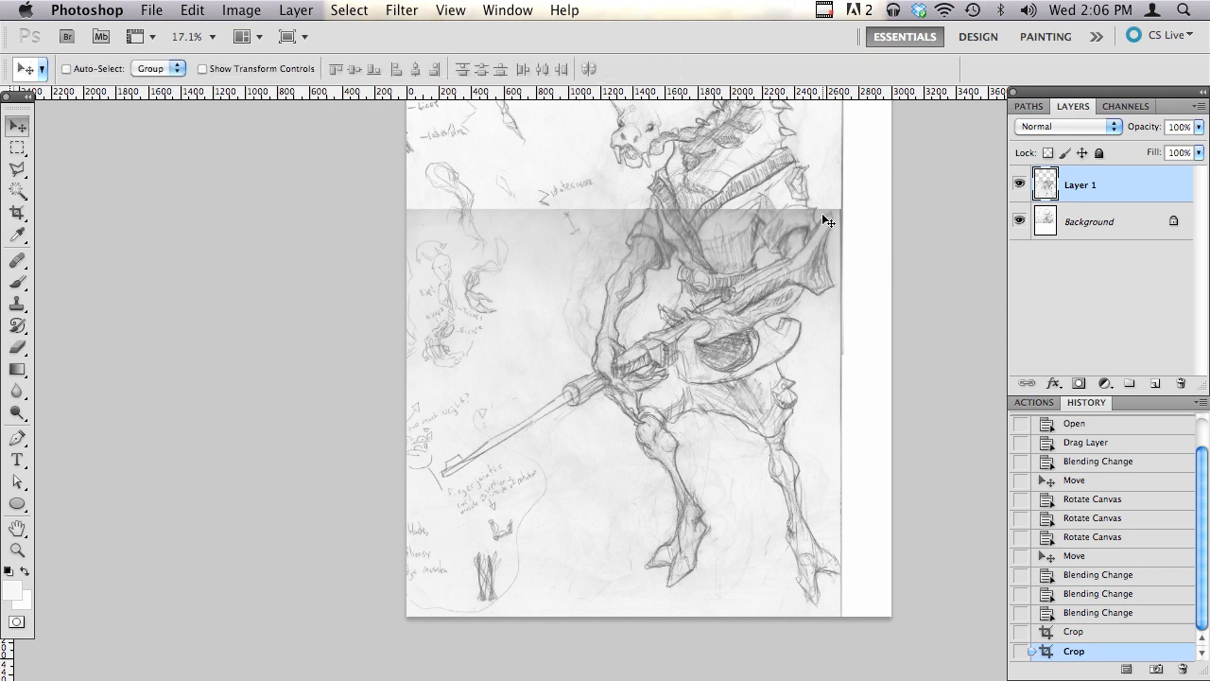
mouse_move(658, 200)
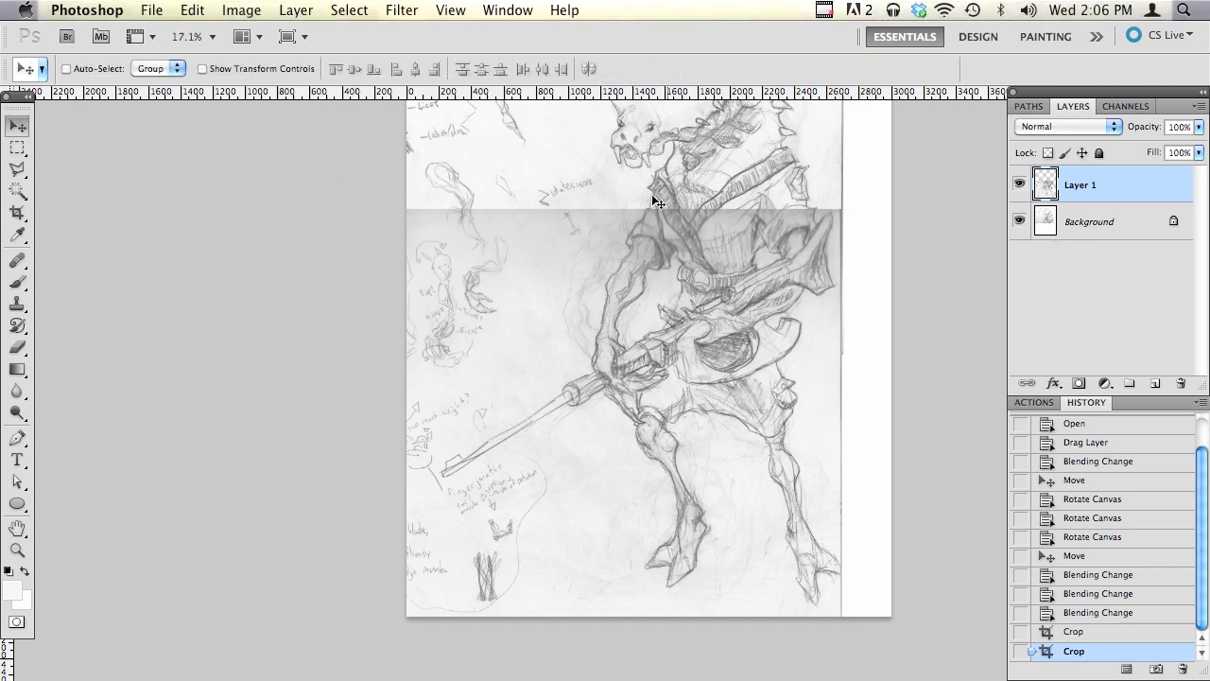
mouse_move(742, 234)
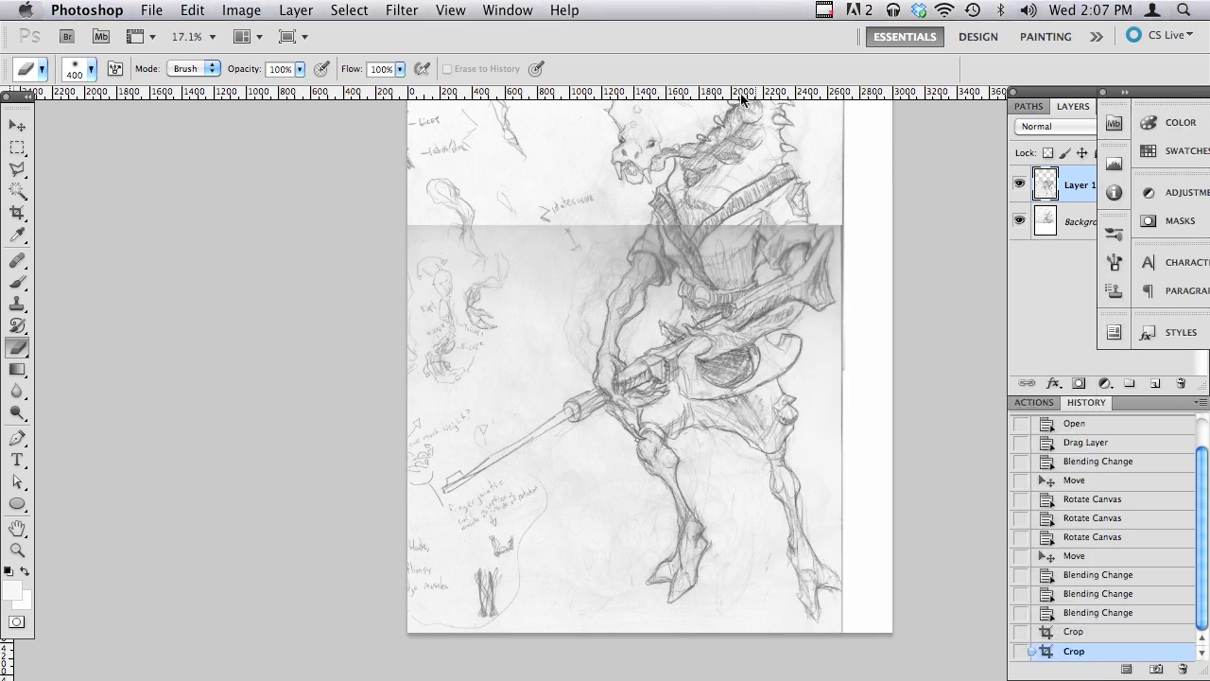
mouse_move(886, 235)
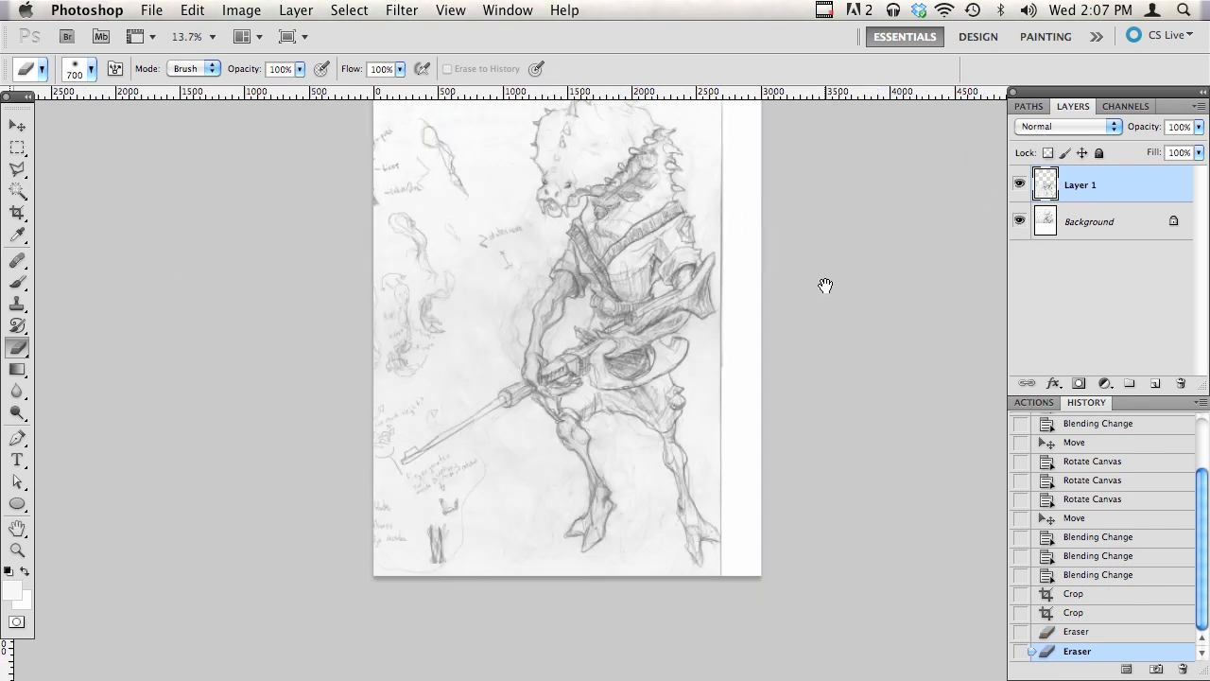
mouse_move(847, 330)
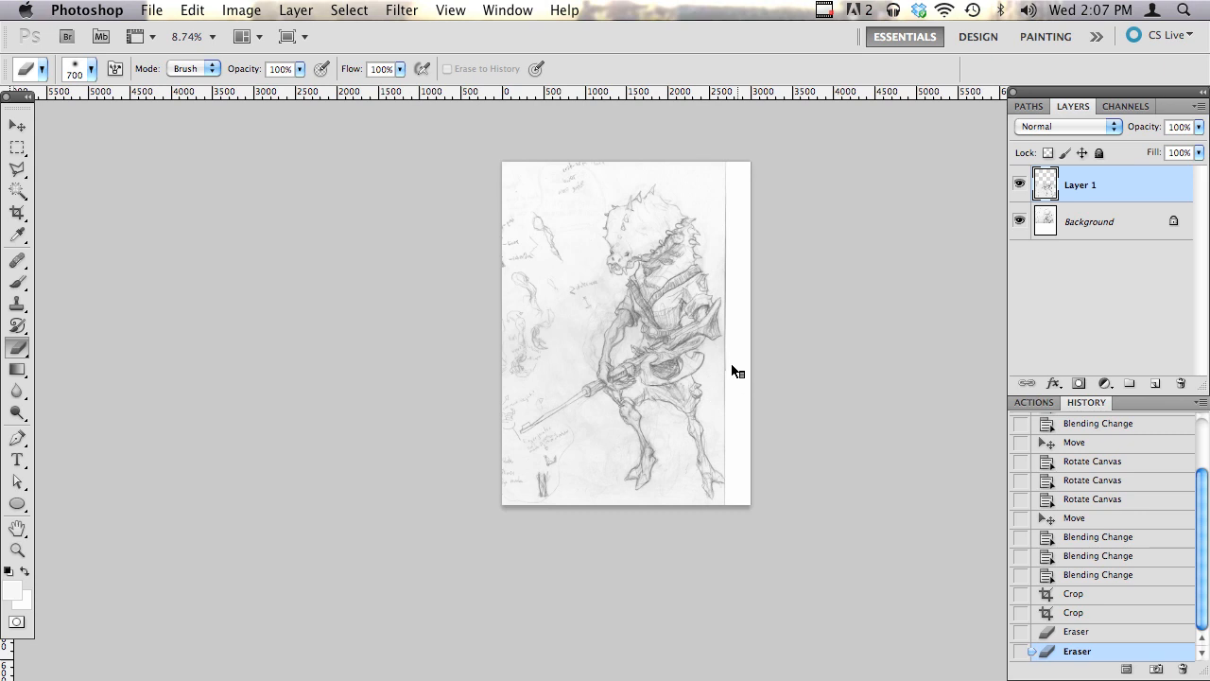
mouse_move(878, 287)
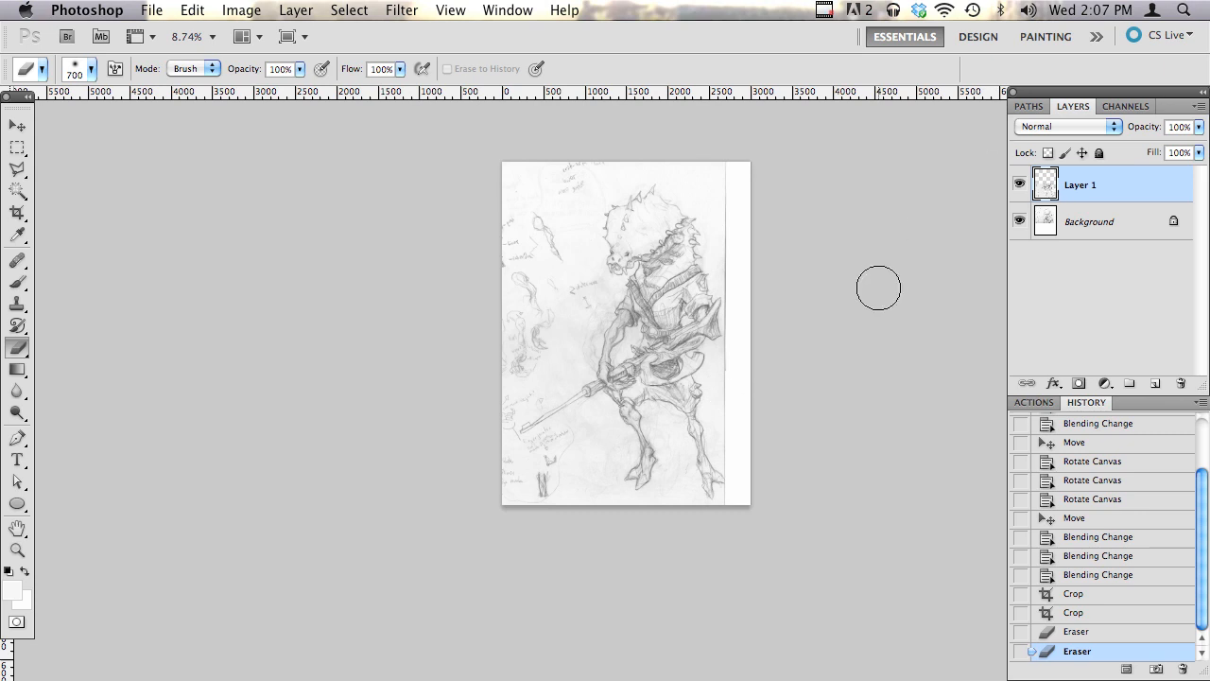
mouse_move(1055, 221)
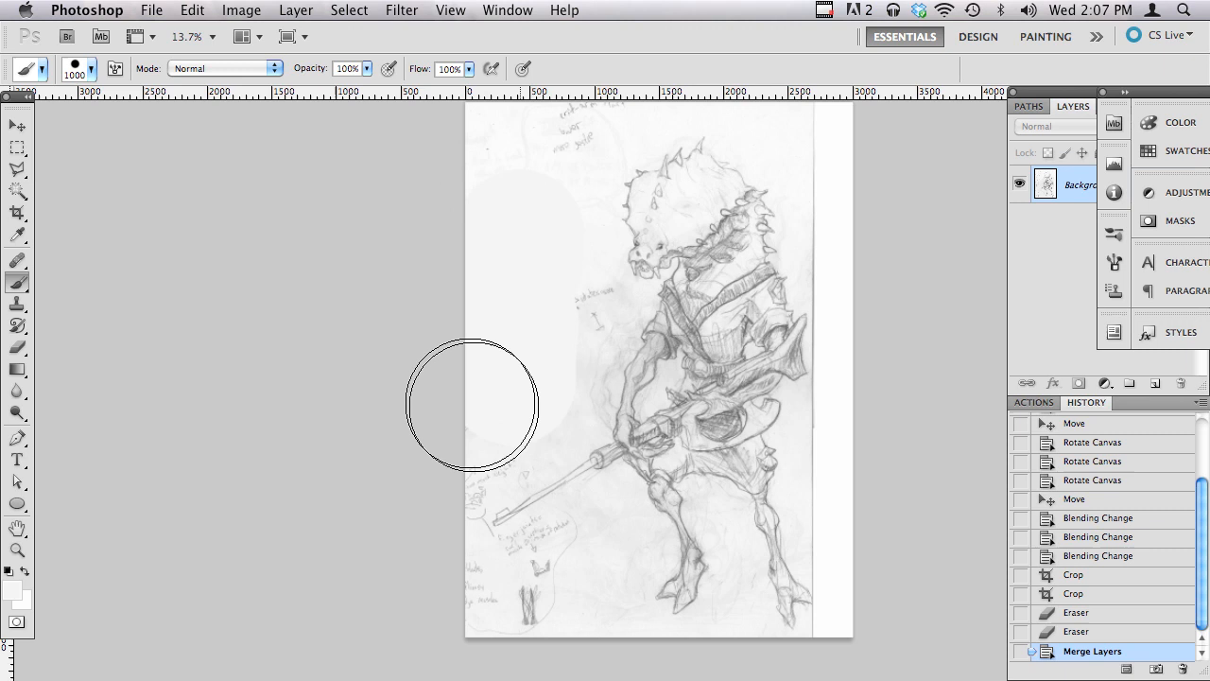
Step: Paint white over the doodles to the left of the rifleman
left_click_drag(473, 397, 482, 387)
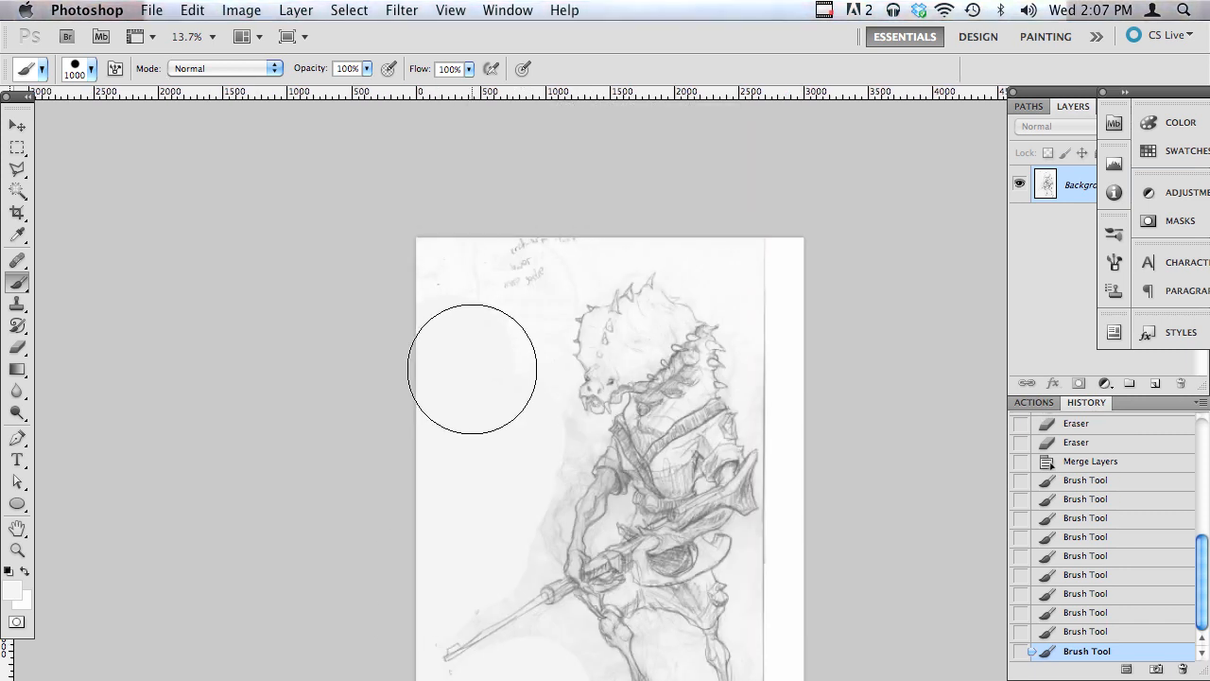
mouse_move(487, 269)
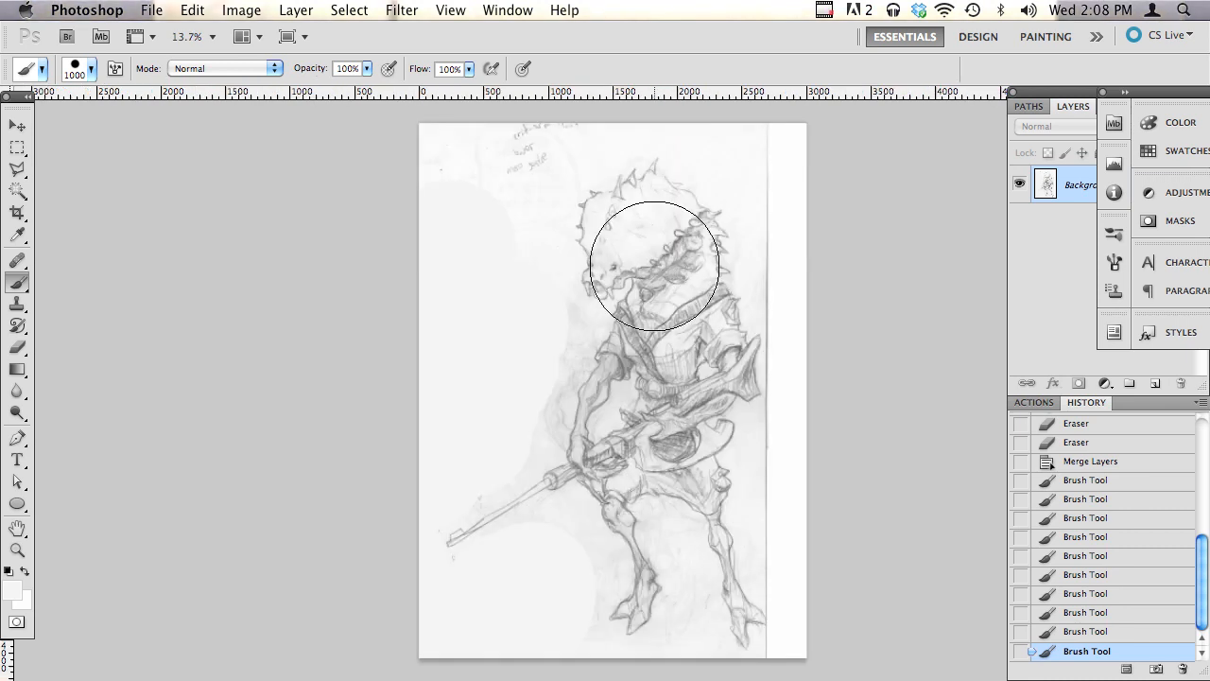
mouse_move(617, 248)
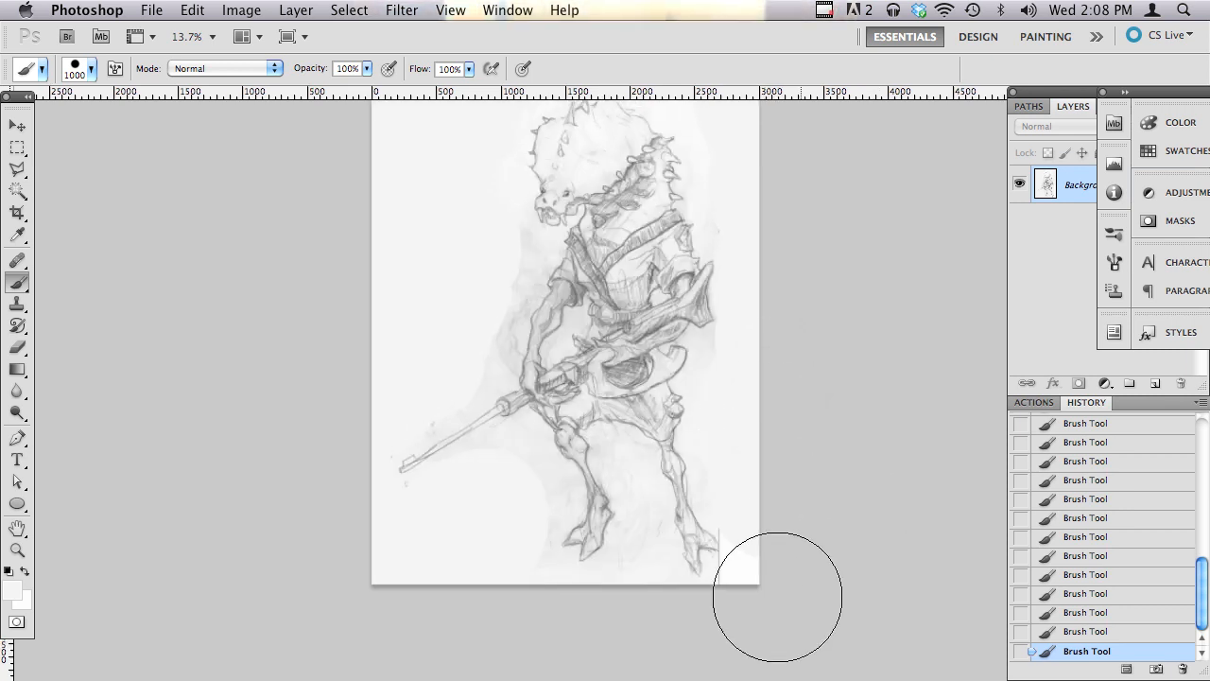
mouse_move(765, 597)
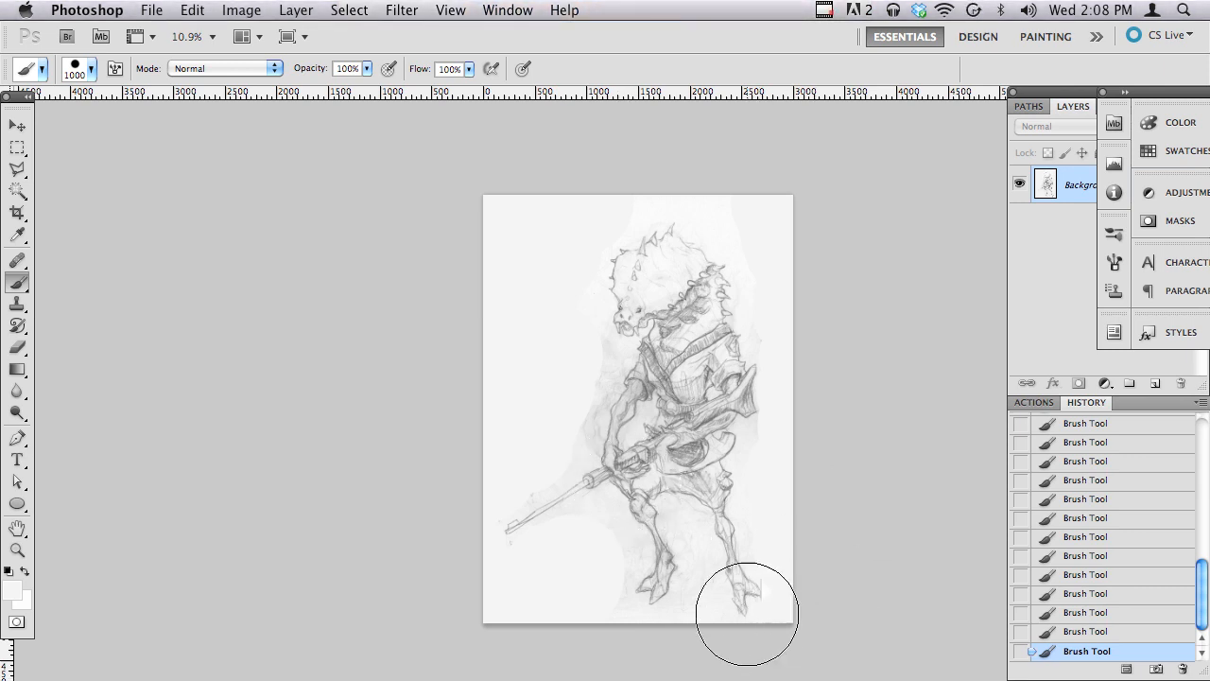
mouse_move(427, 552)
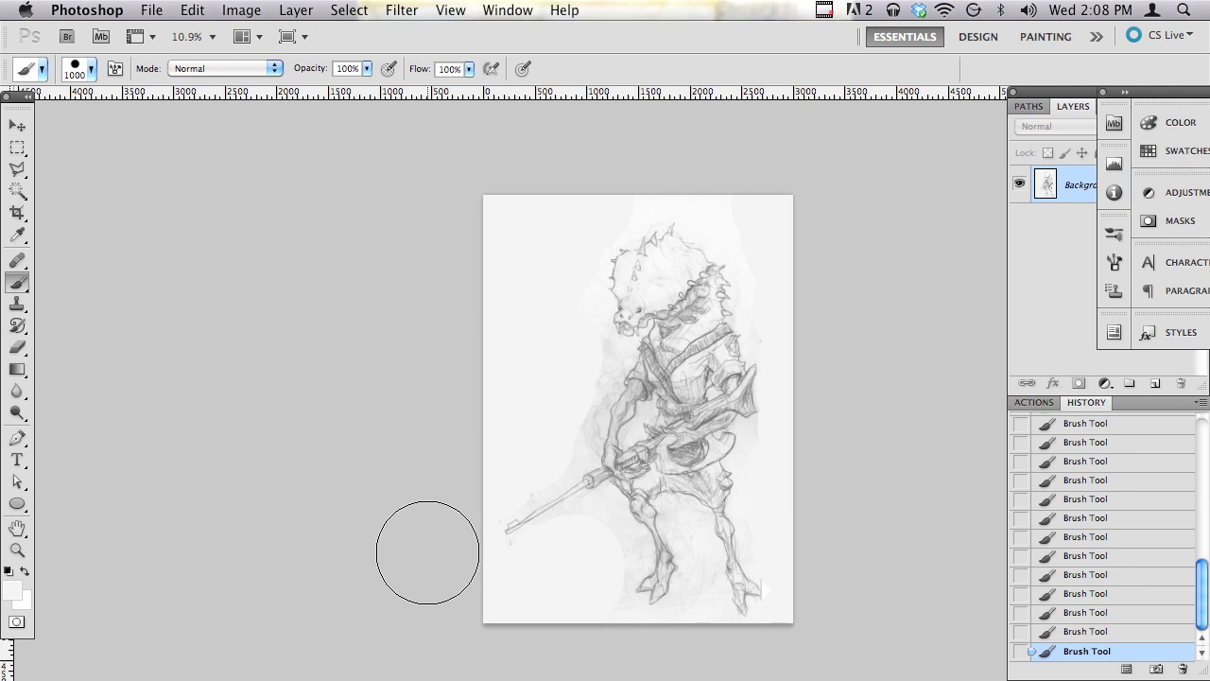
mouse_move(212, 366)
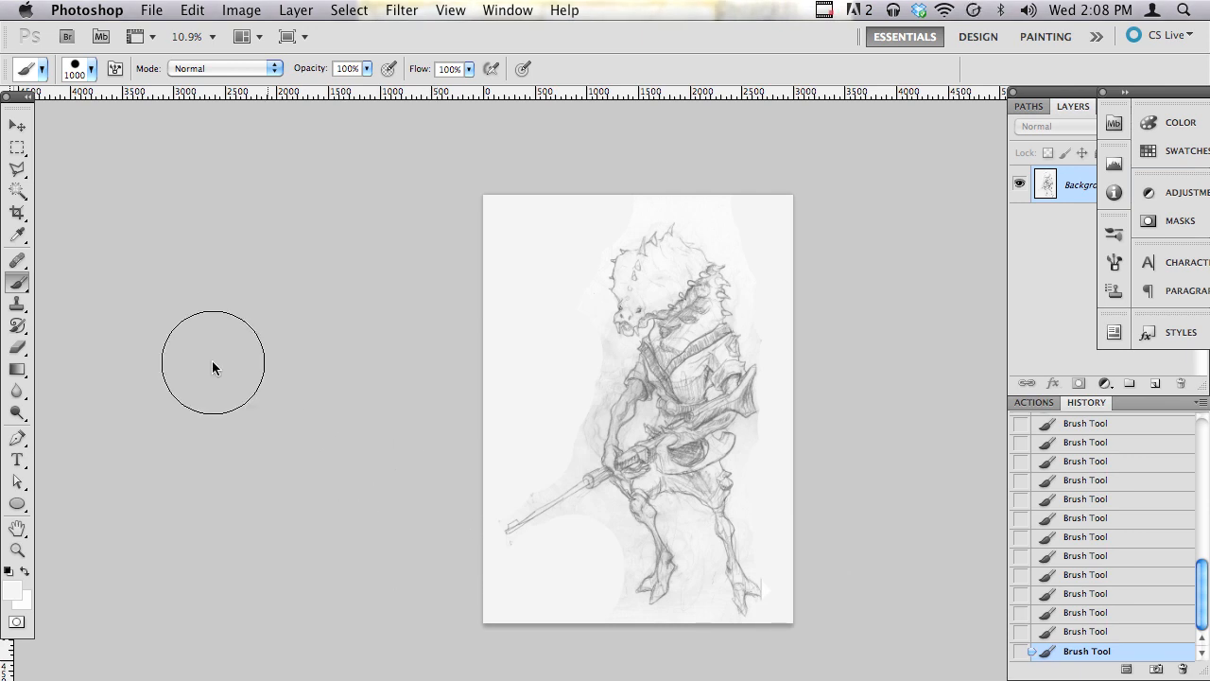
mouse_move(15, 412)
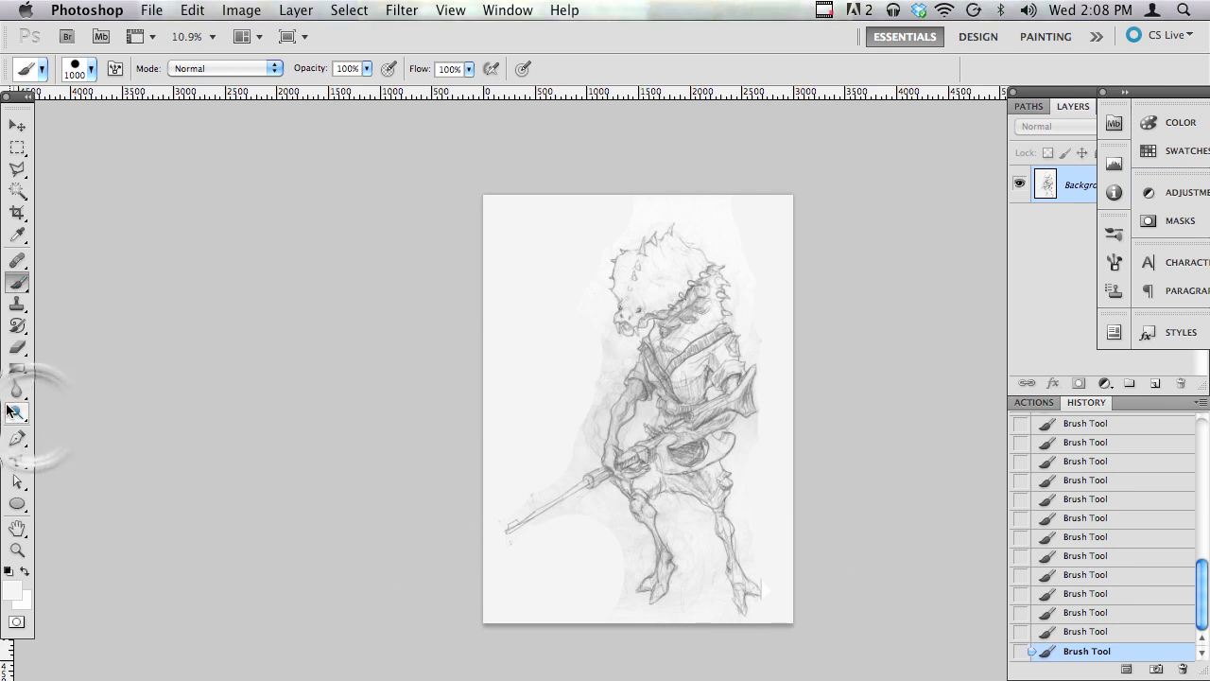
Step: Burn Shadows at 40% along the rifle barrel linework to darken it
left_click(15, 413)
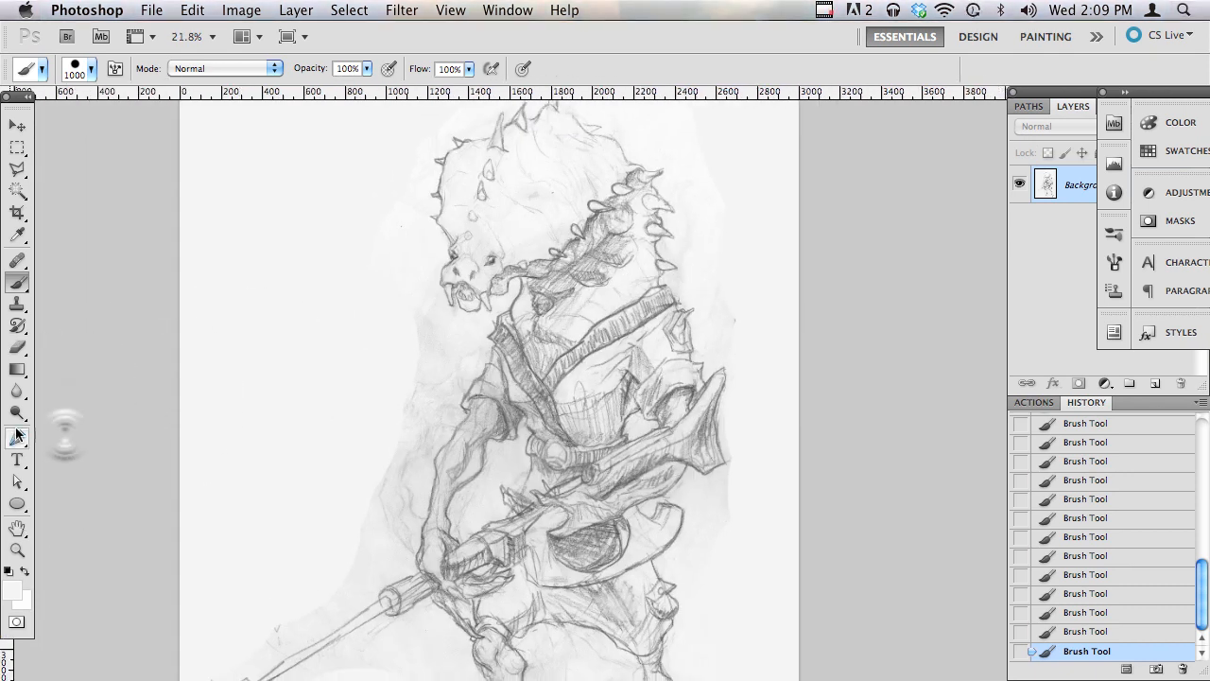
left_click(17, 412)
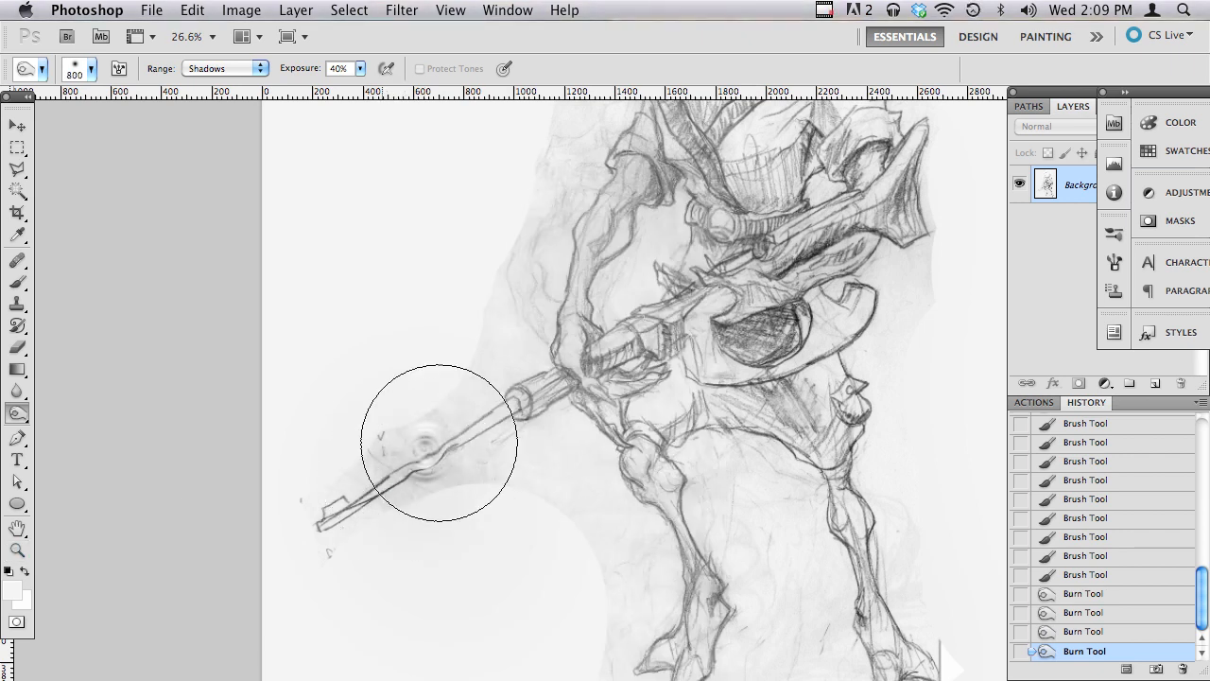
left_click_drag(438, 439, 515, 431)
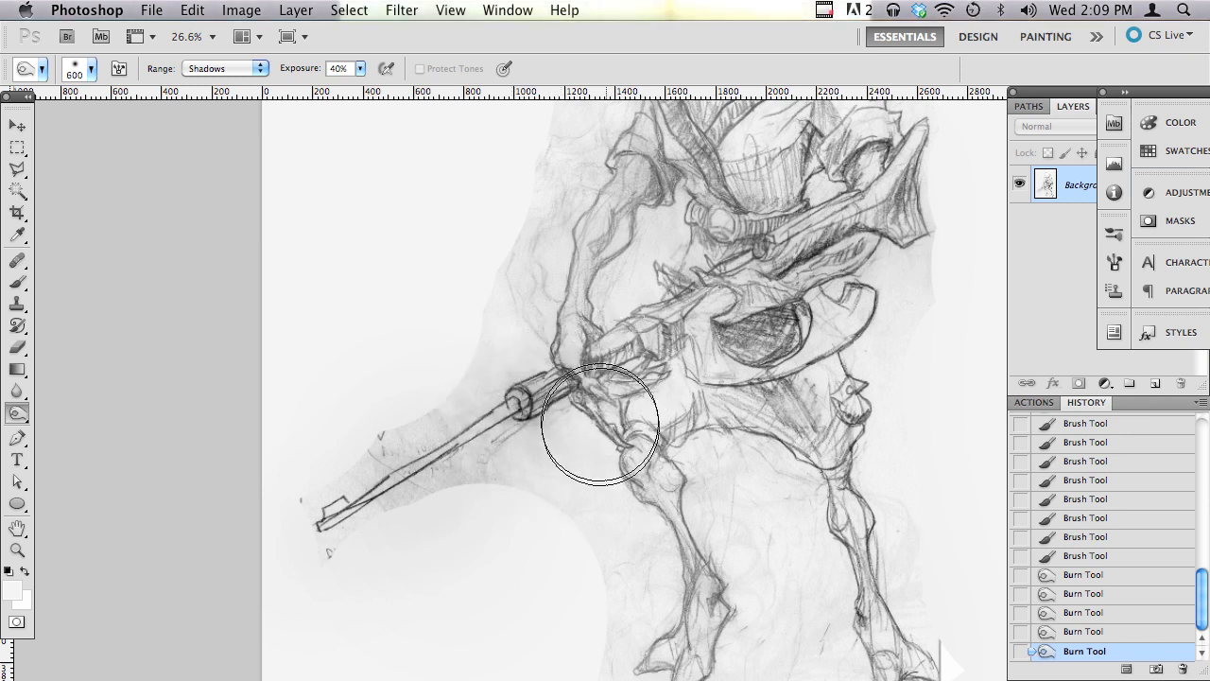
left_click_drag(595, 420, 679, 646)
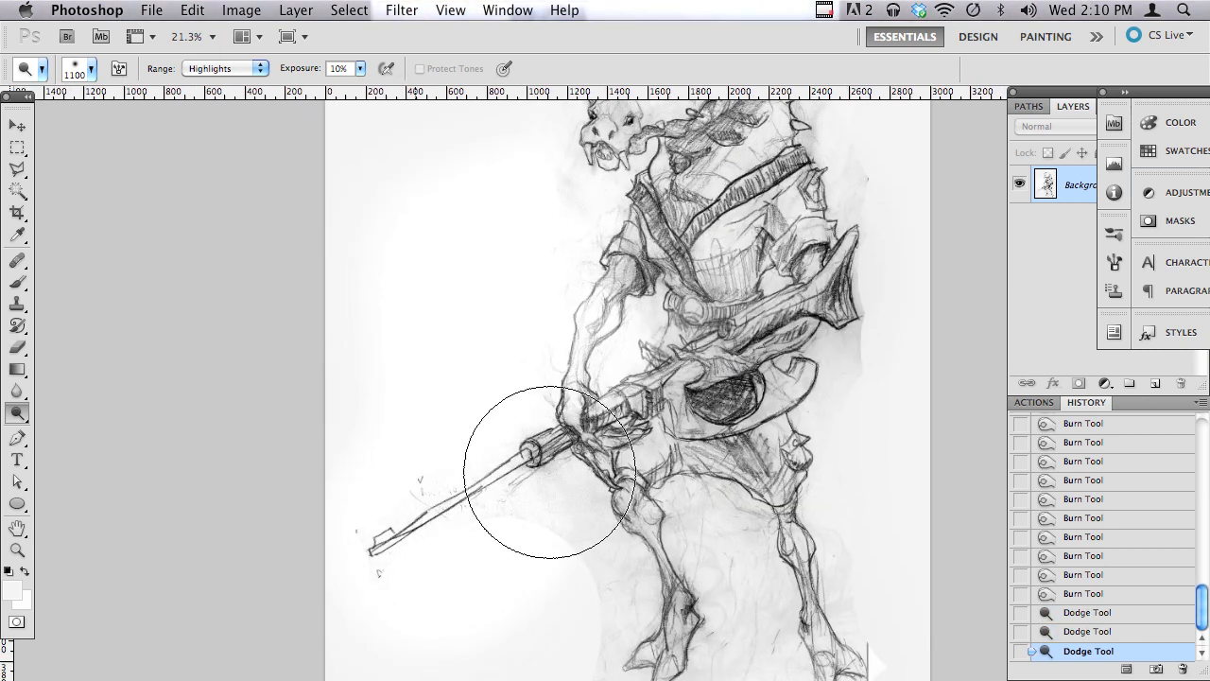
Step: Scroll down the figure while dodging the hands and burning the head lines
scroll("down", 3)
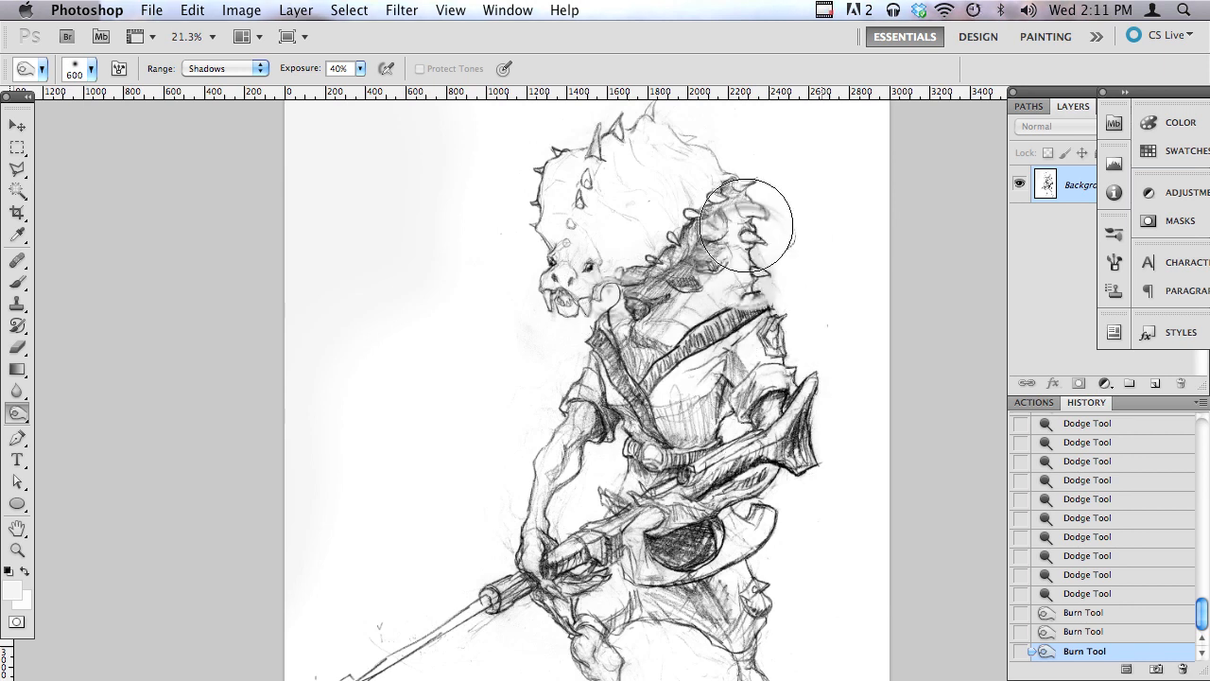
scroll("down", 3)
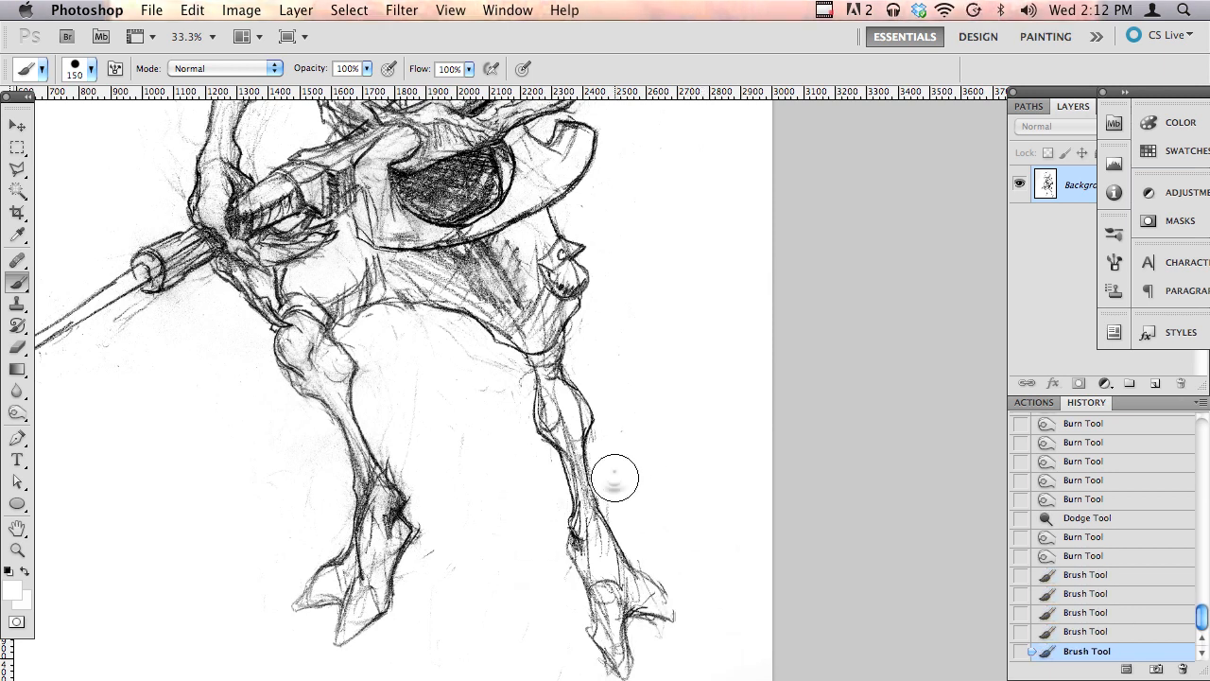
mouse_move(476, 370)
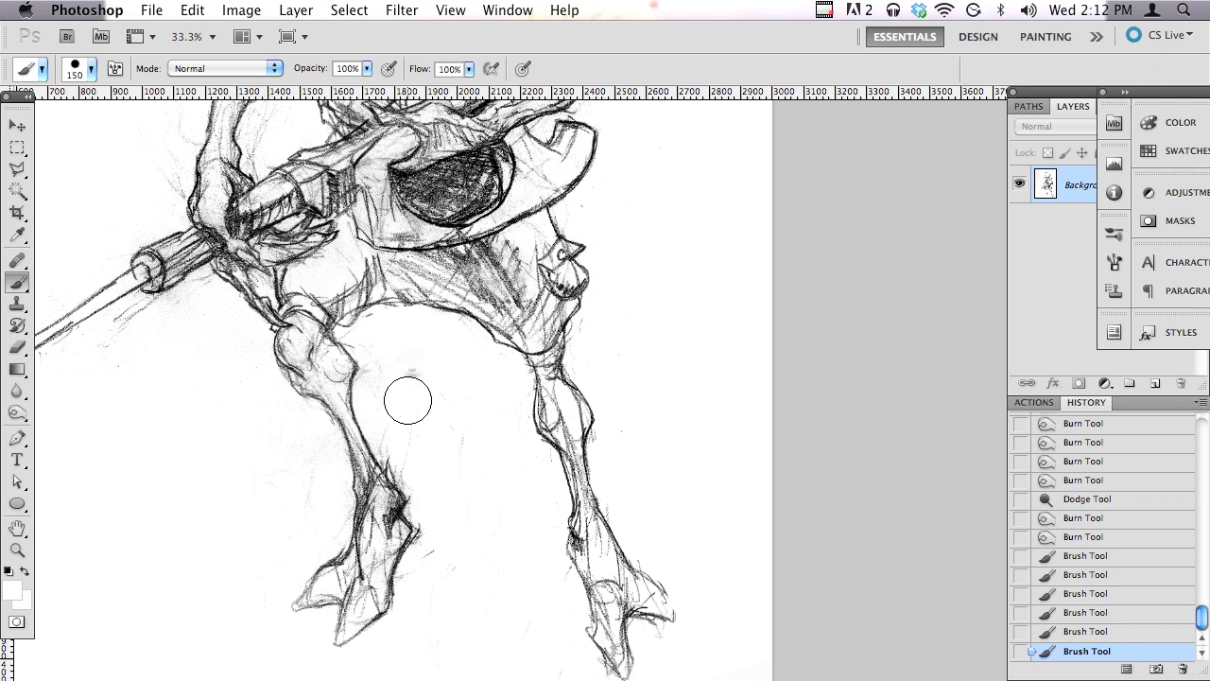
Step: Paint white over the smudges between the legs and near the rifle muzzle
left_click_drag(406, 401, 303, 502)
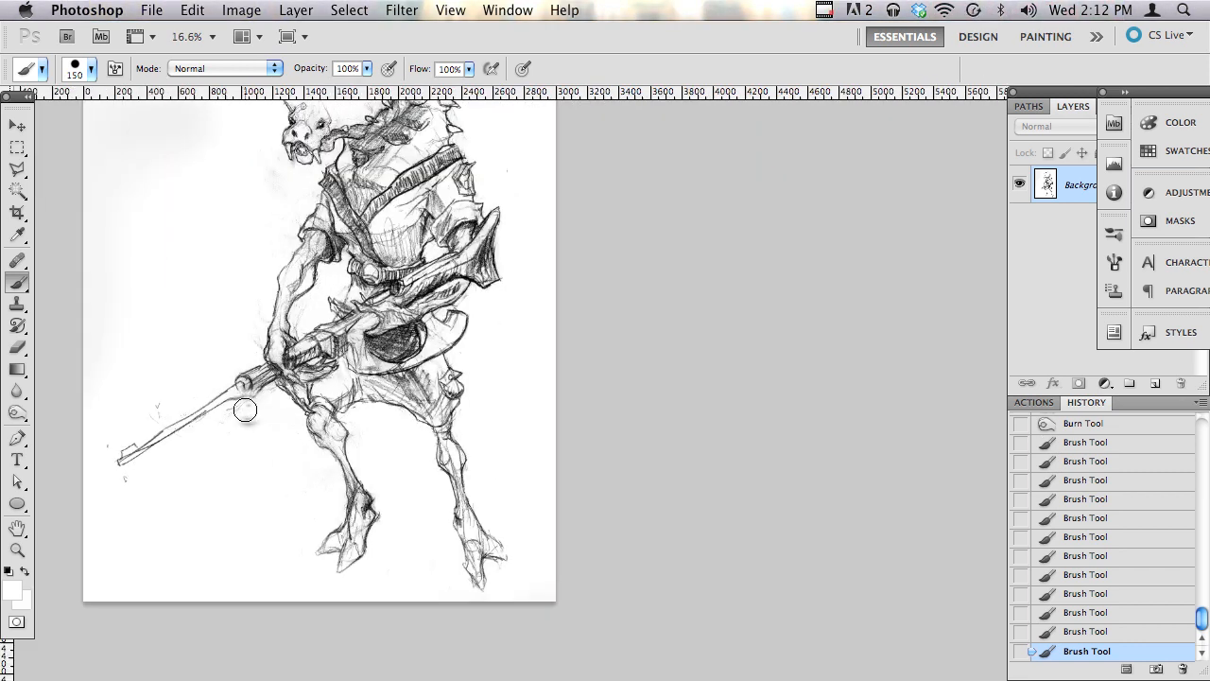
left_click_drag(246, 412, 104, 452)
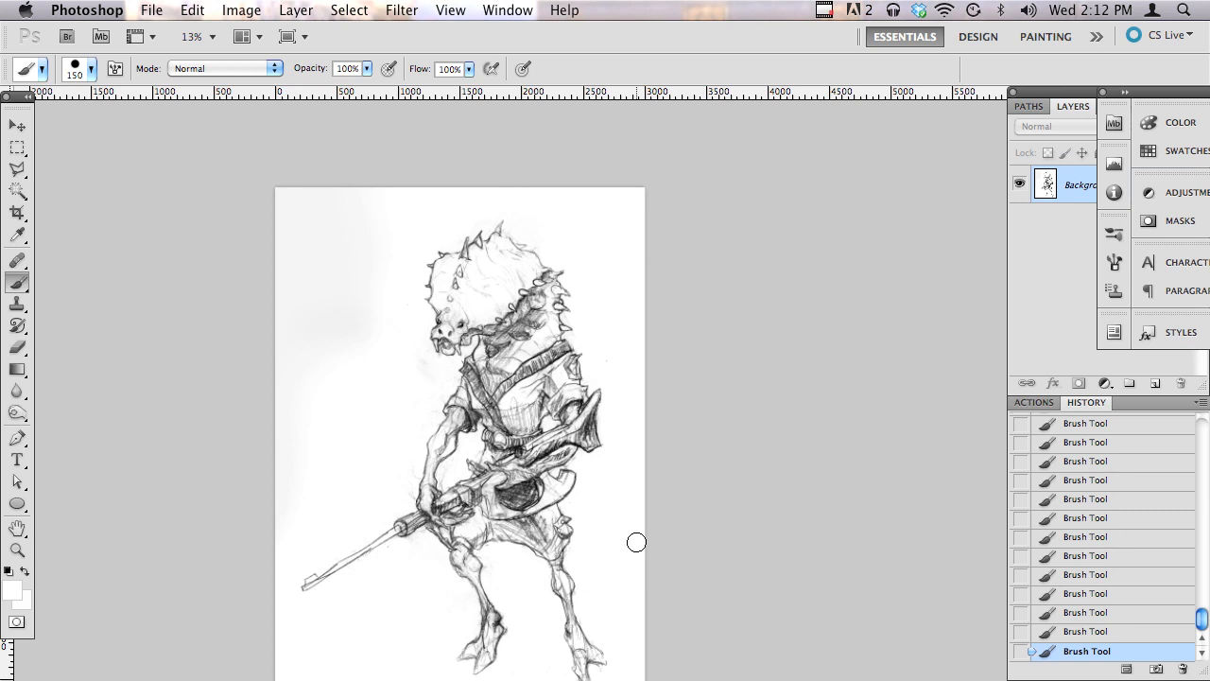
mouse_move(627, 522)
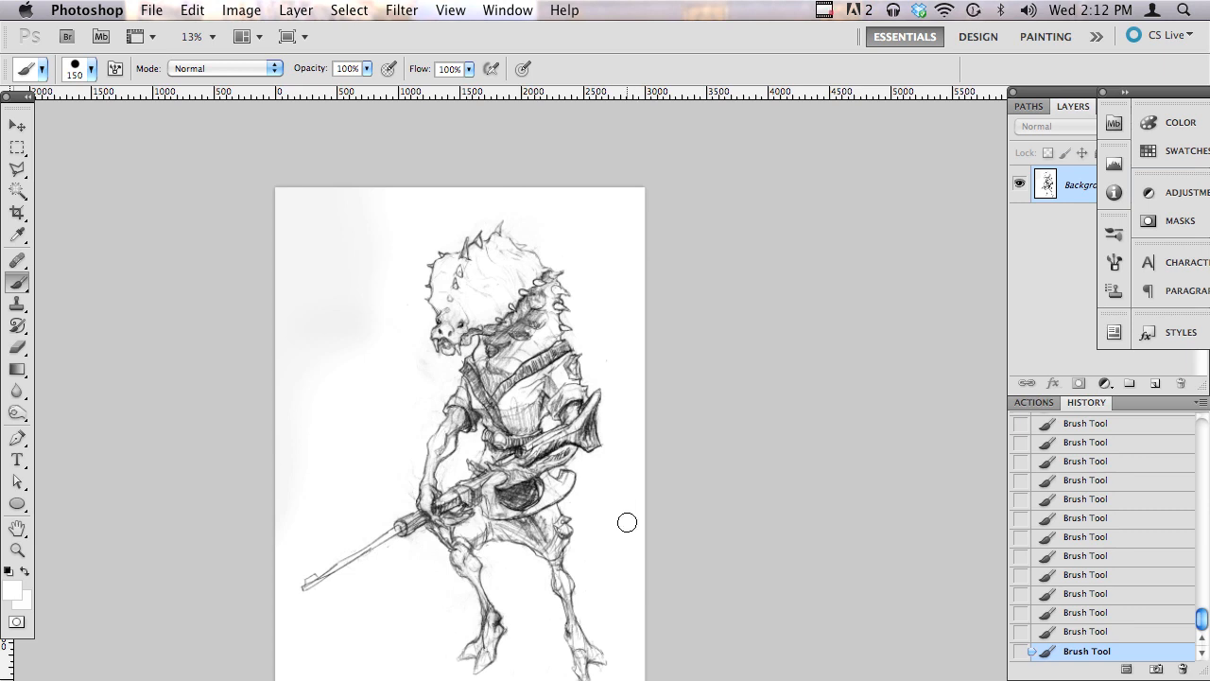
Step: Resize the image to 721 by 995 pixels at 72 pixels per inch with resampling
left_click(242, 11)
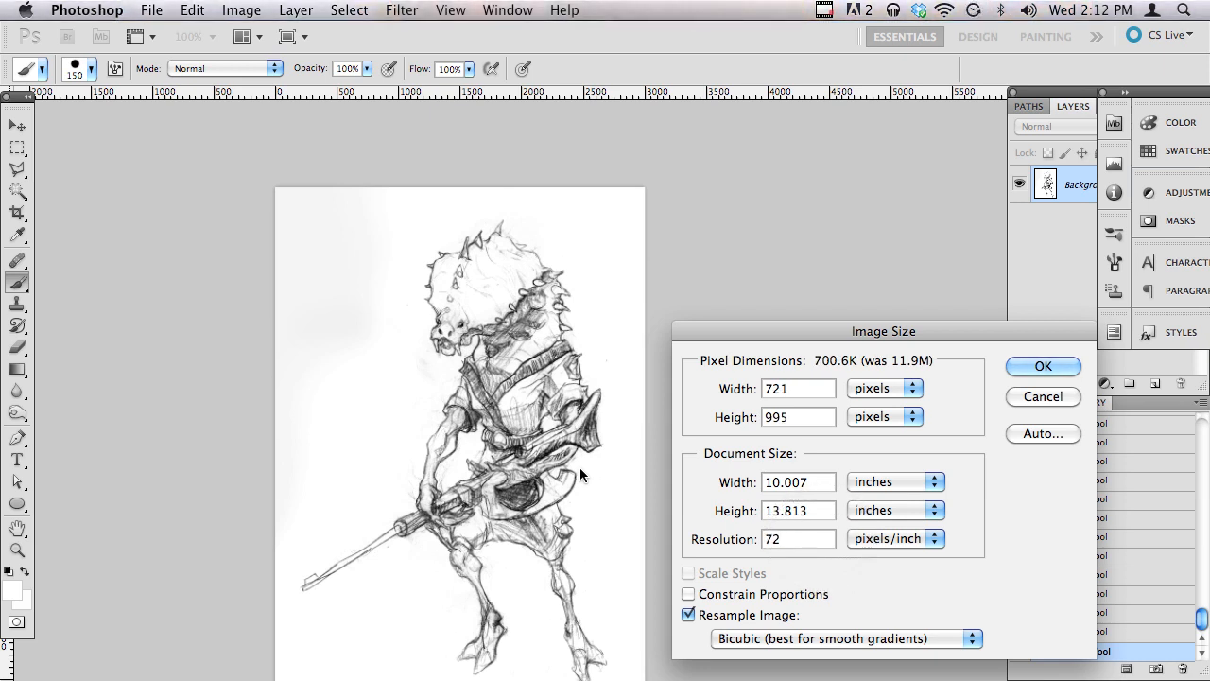
left_click(798, 537)
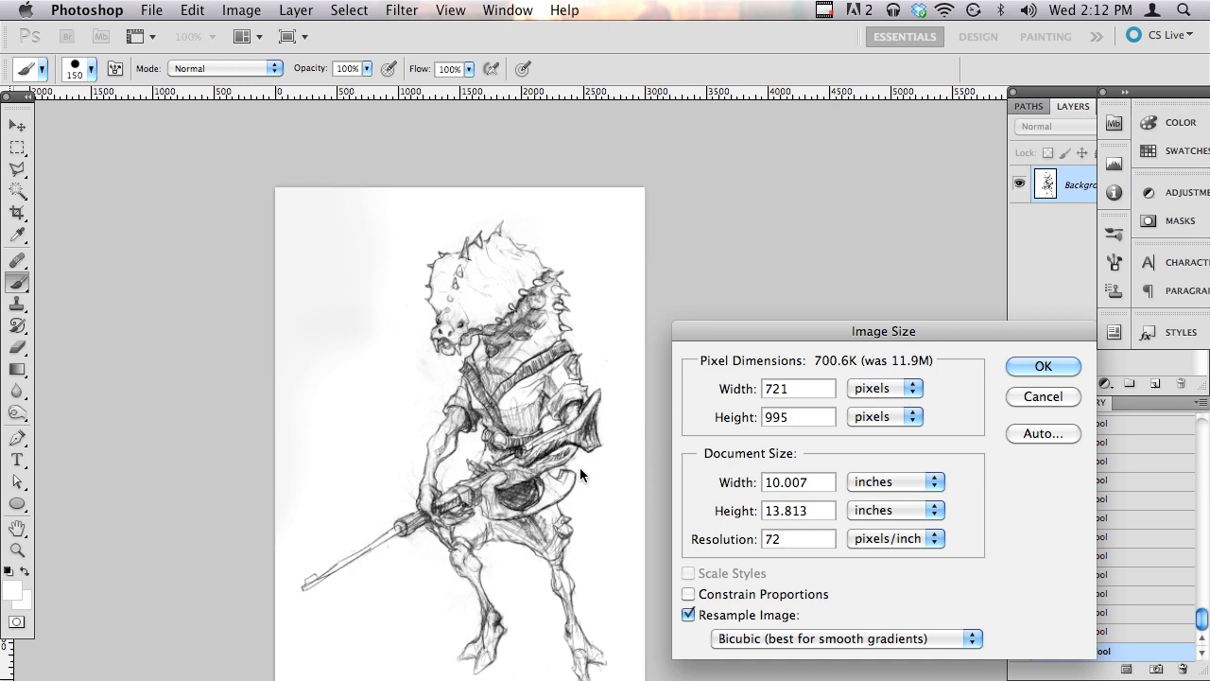
left_click(798, 536)
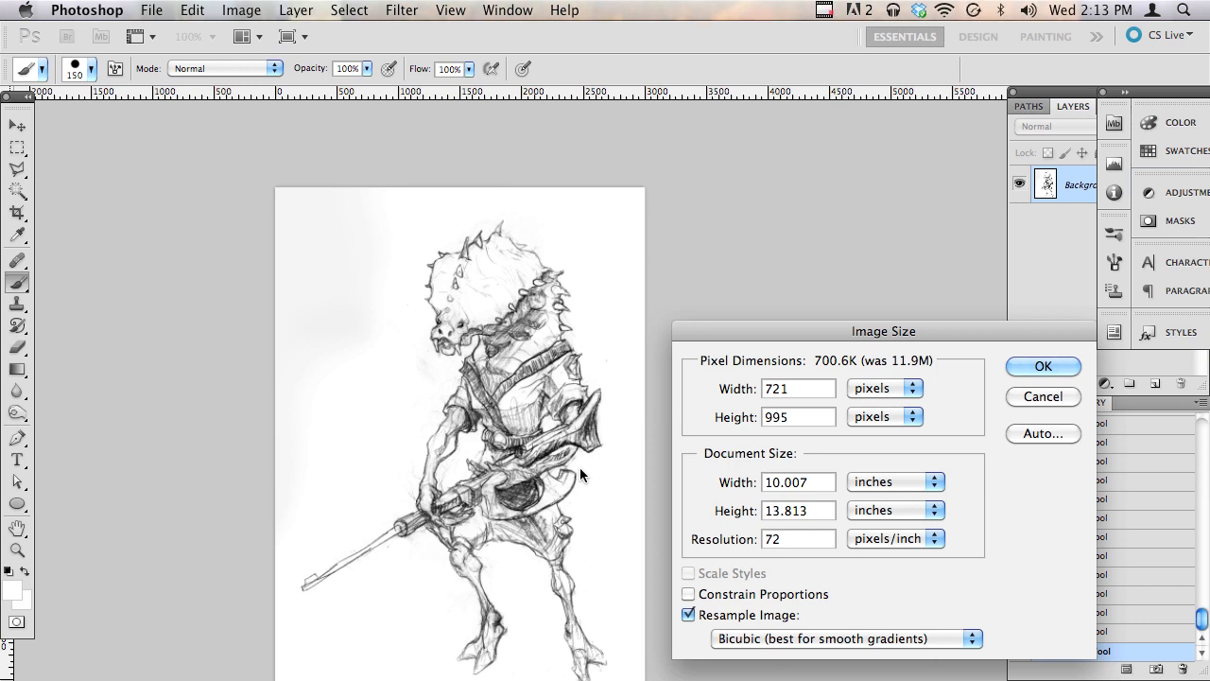
left_click(1044, 366)
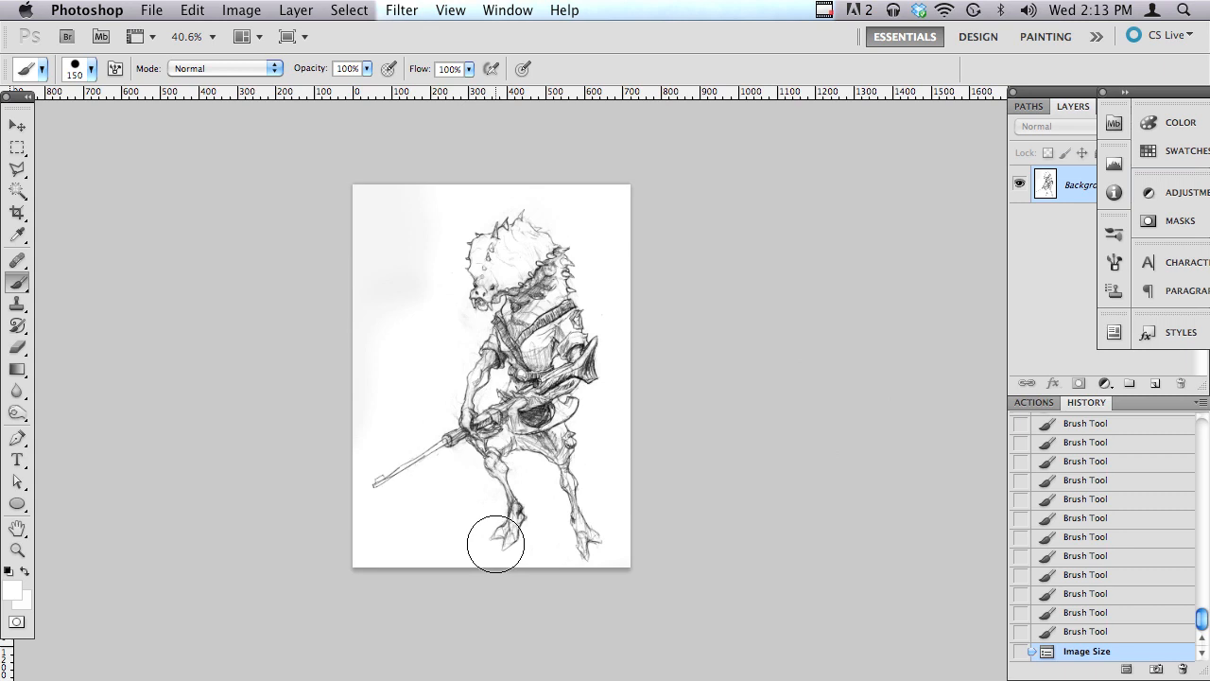
mouse_move(896, 276)
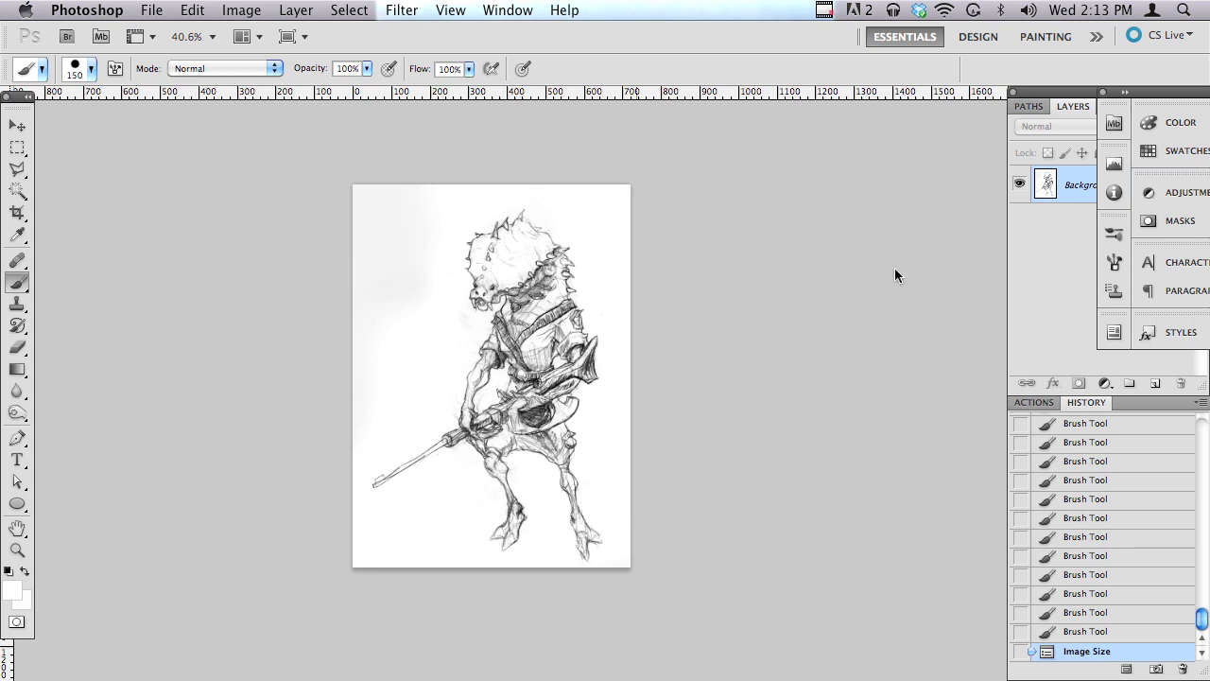
mouse_move(843, 590)
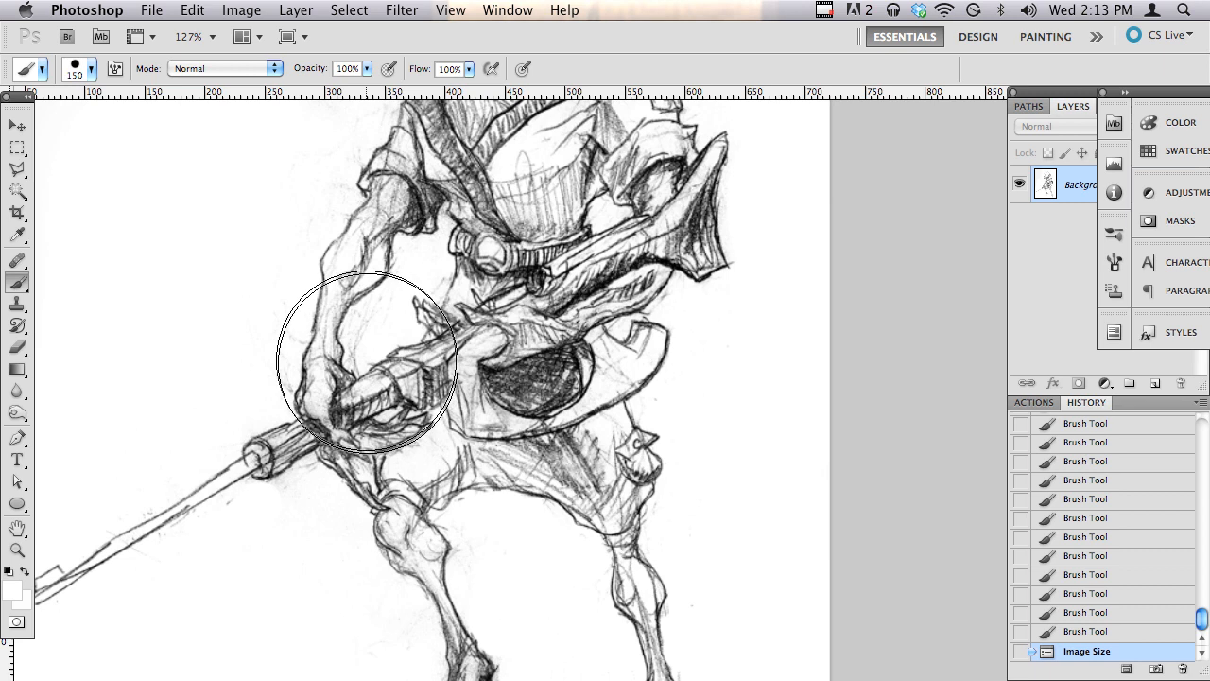
Step: Dodge Highlights at 10% over the haze around the rifle grip
left_click(17, 413)
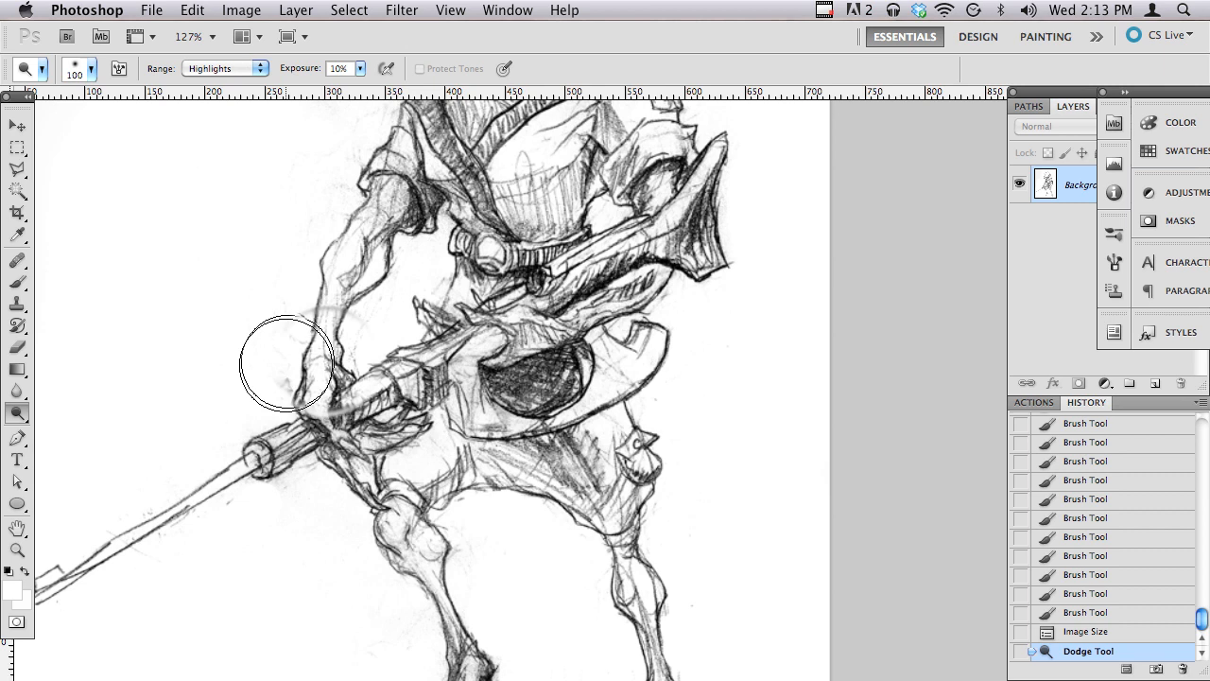
left_click(425, 312)
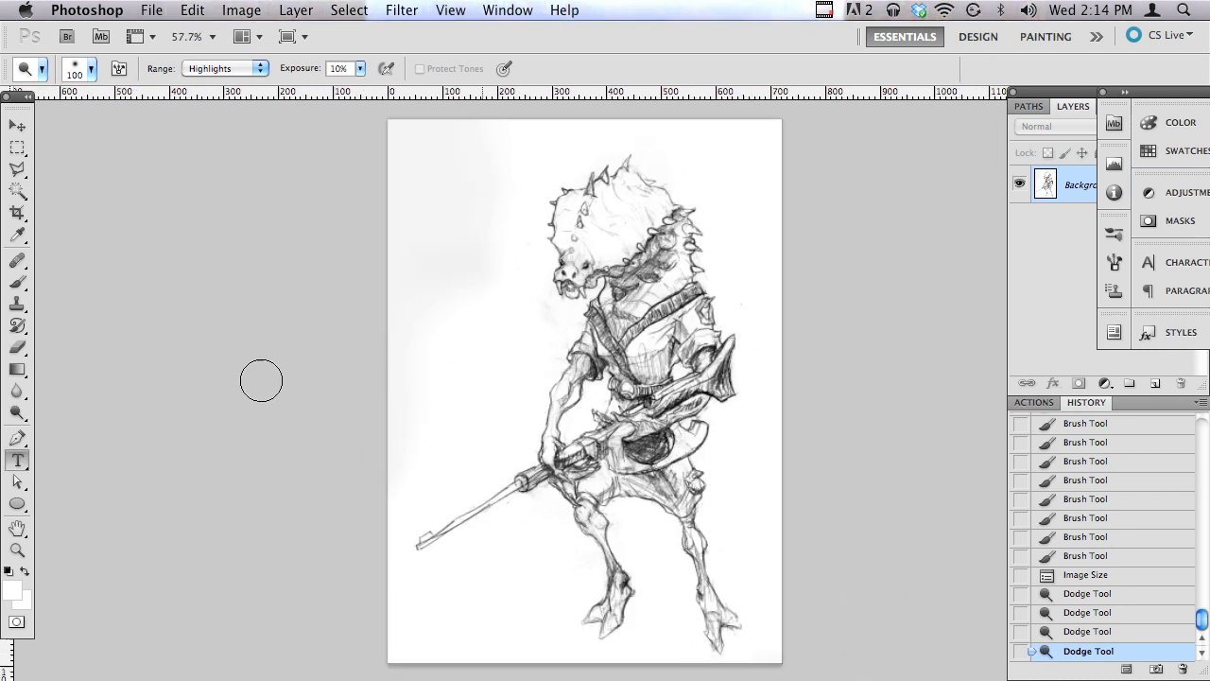
left_click(17, 459)
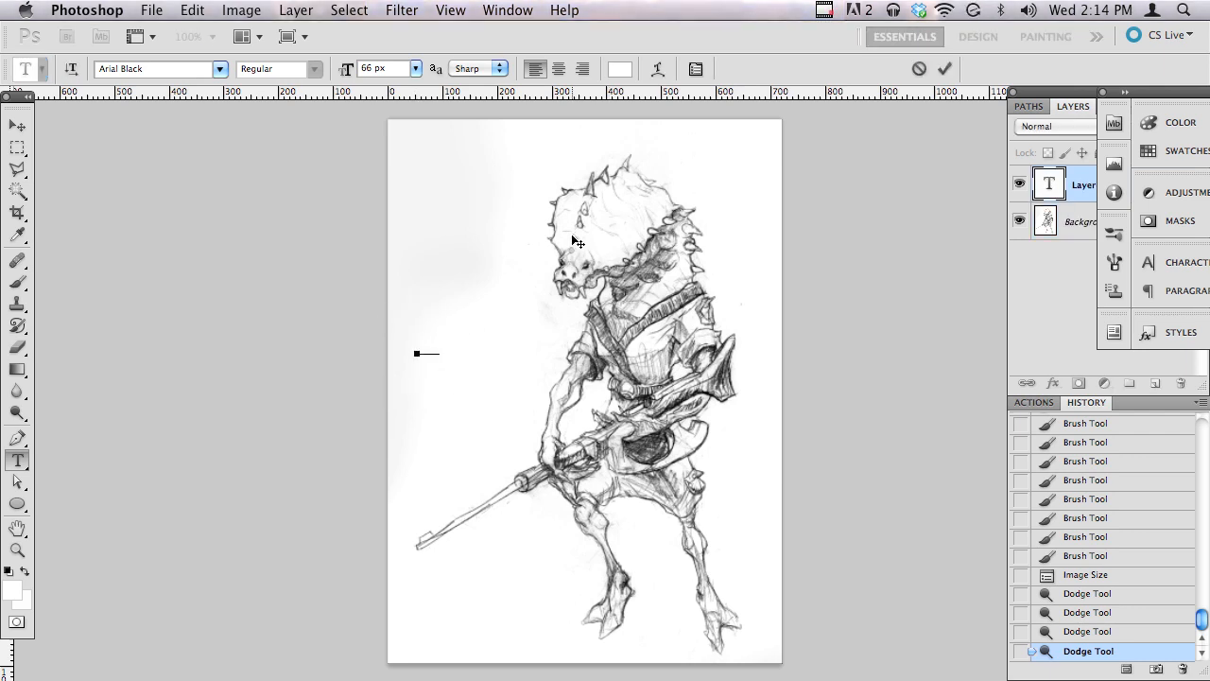
Step: Type the blogspot URL in a text line across the upper middle and set it to black
left_click_drag(416, 354, 580, 353)
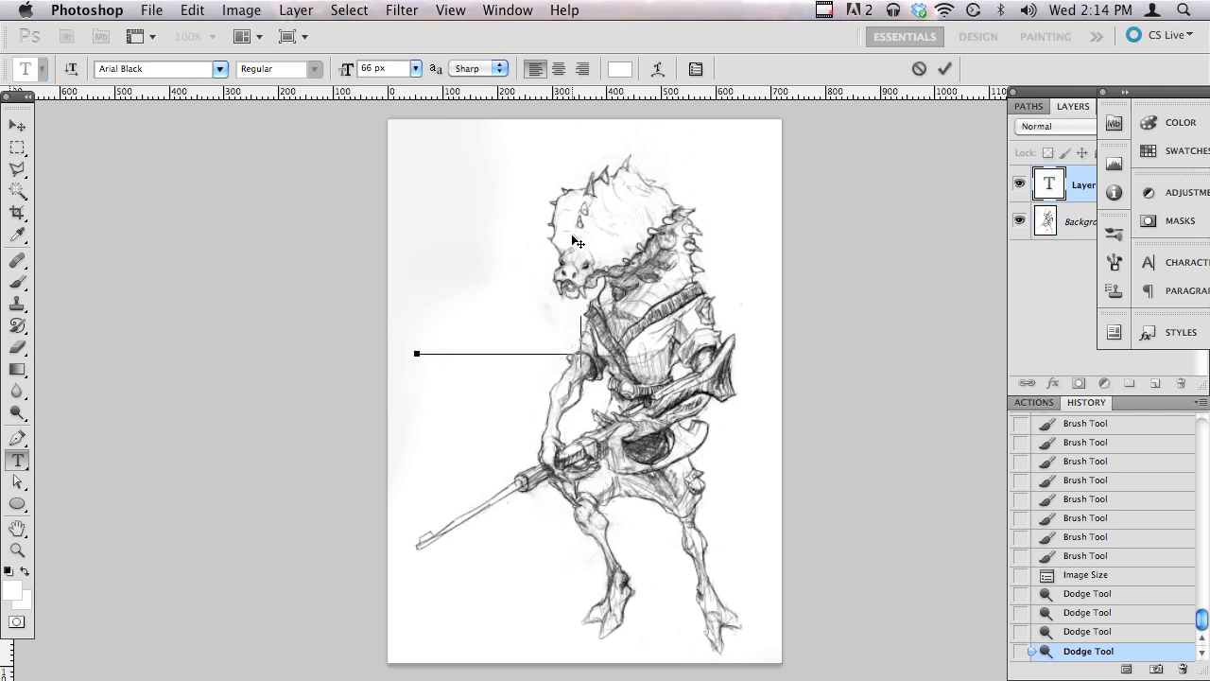
type("gspot.co")
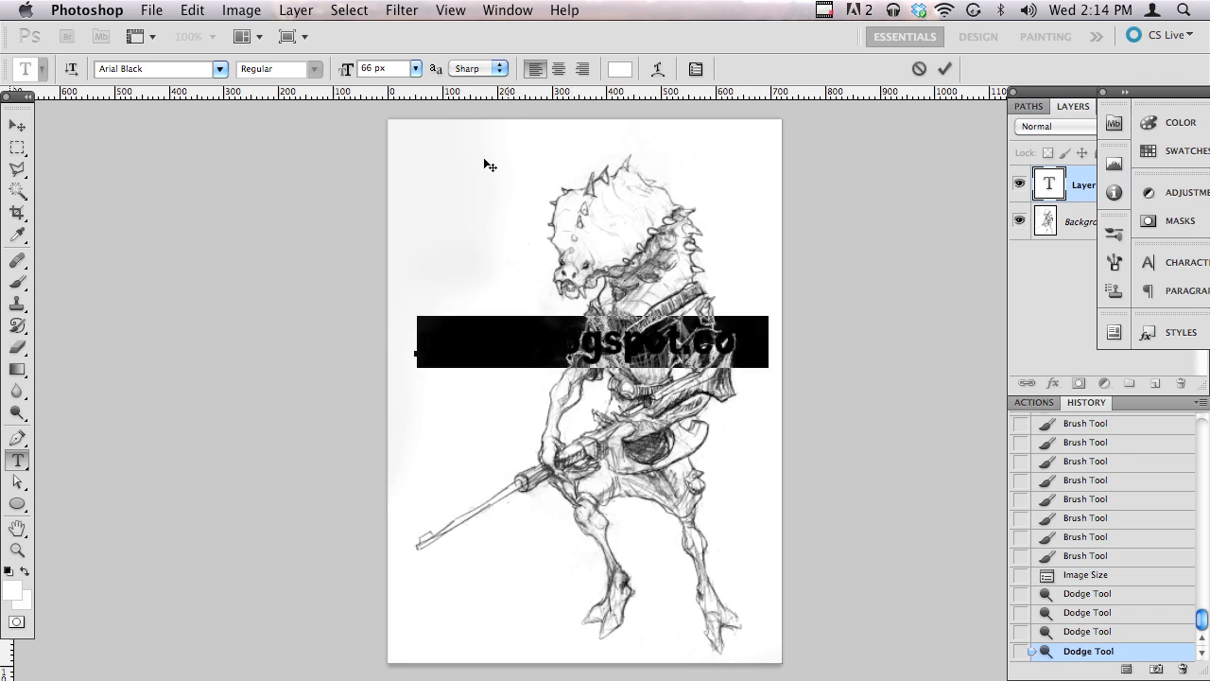
left_click(620, 68)
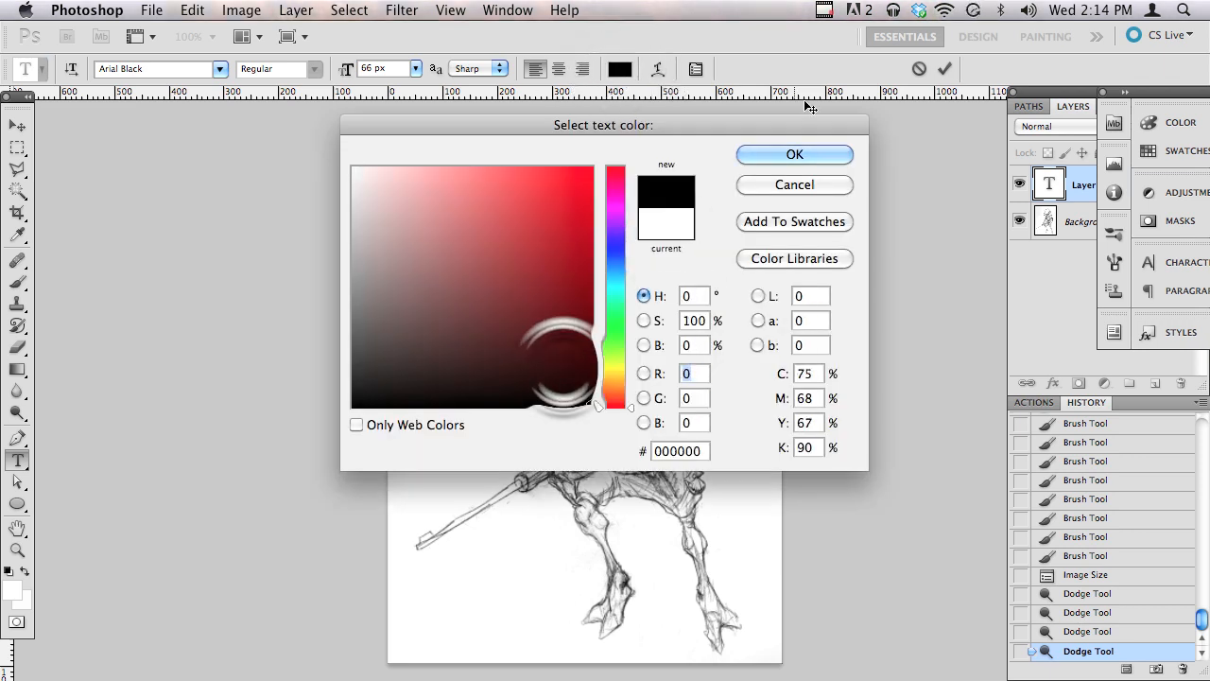
left_click(794, 155)
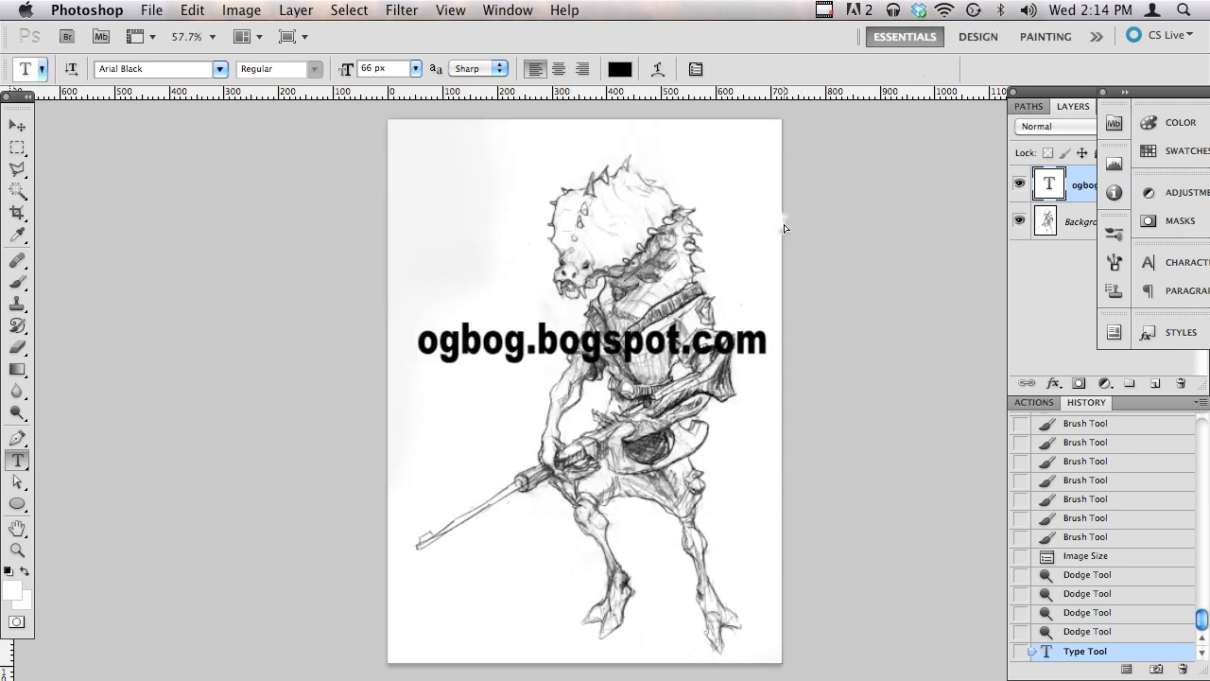